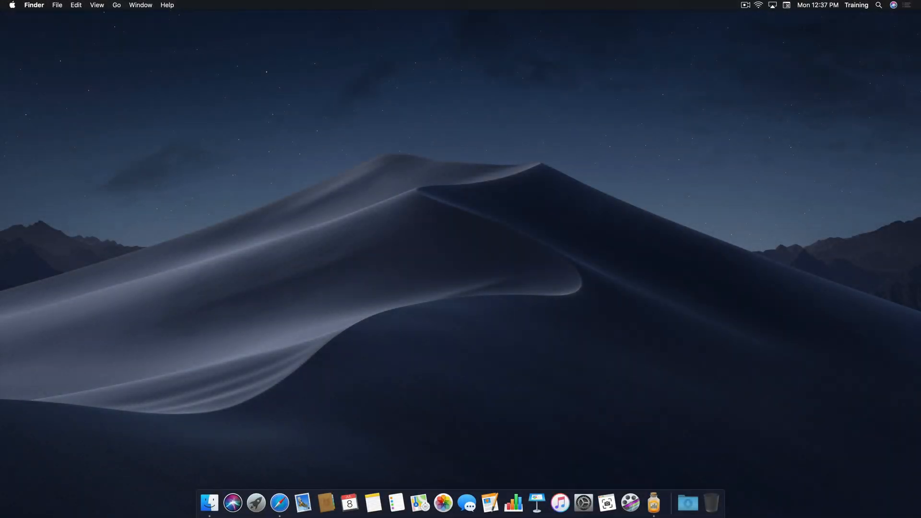
- Open Launchpad from the Dock and launch the Screenshot tool from the app grid
left_click(256, 503)
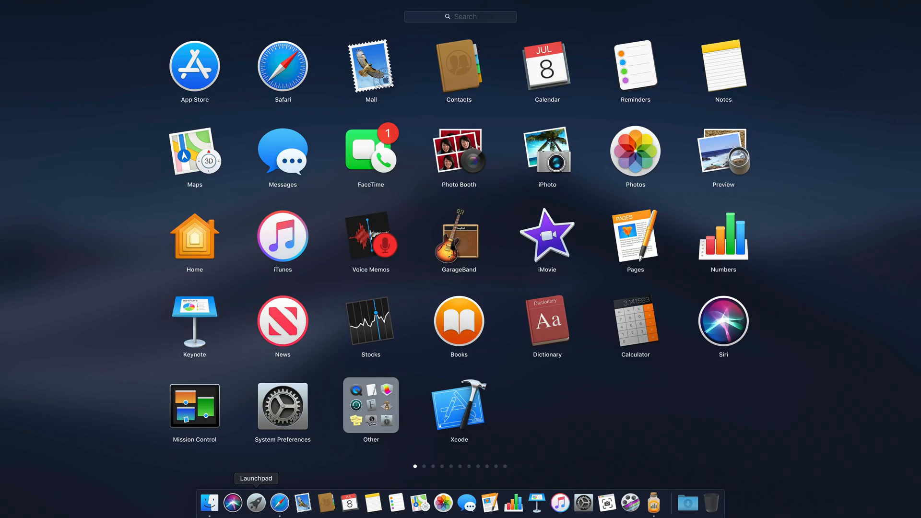
left_click(371, 406)
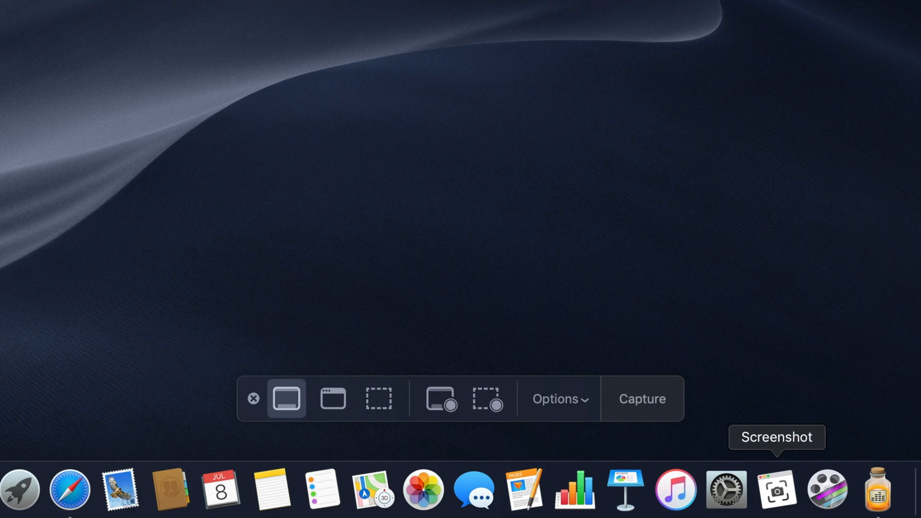
mouse_move(287, 398)
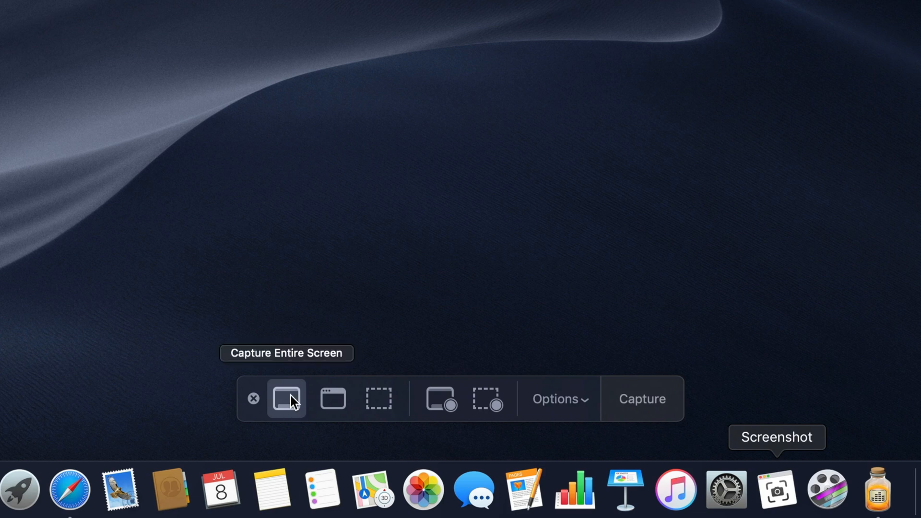
mouse_move(332, 398)
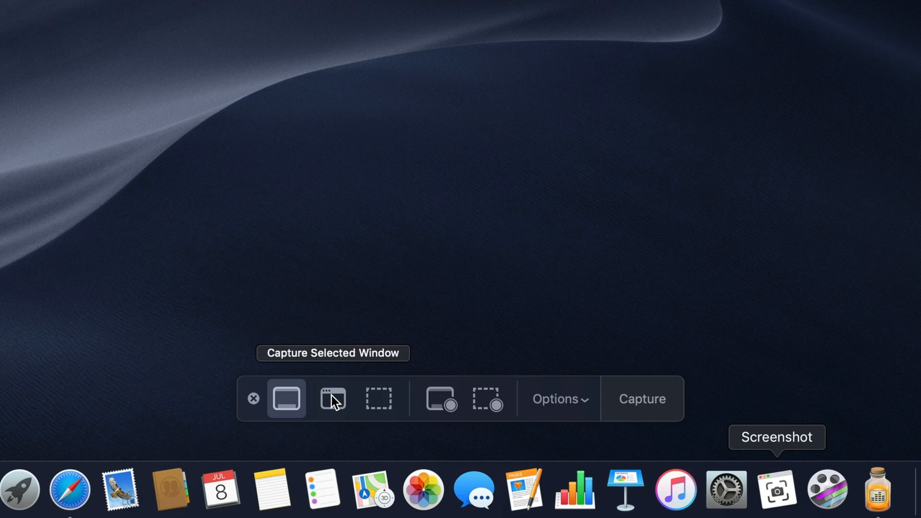
mouse_move(378, 398)
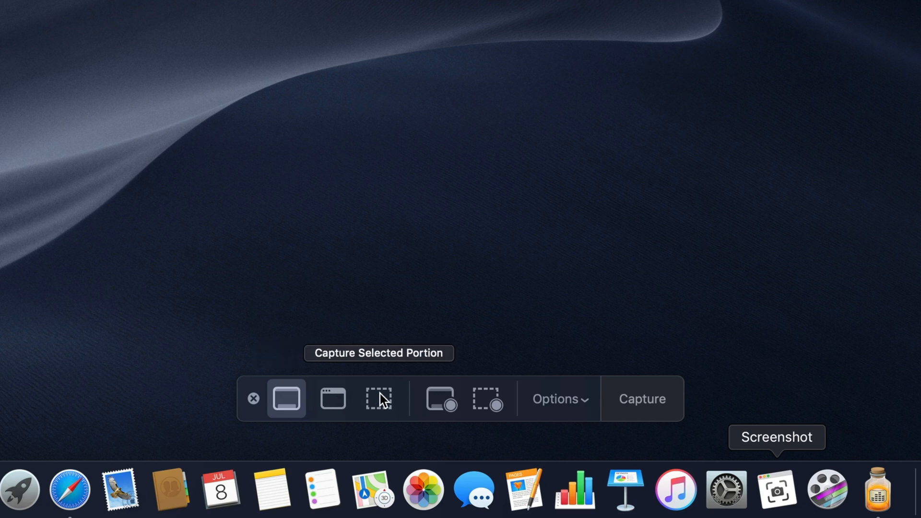
mouse_move(383, 411)
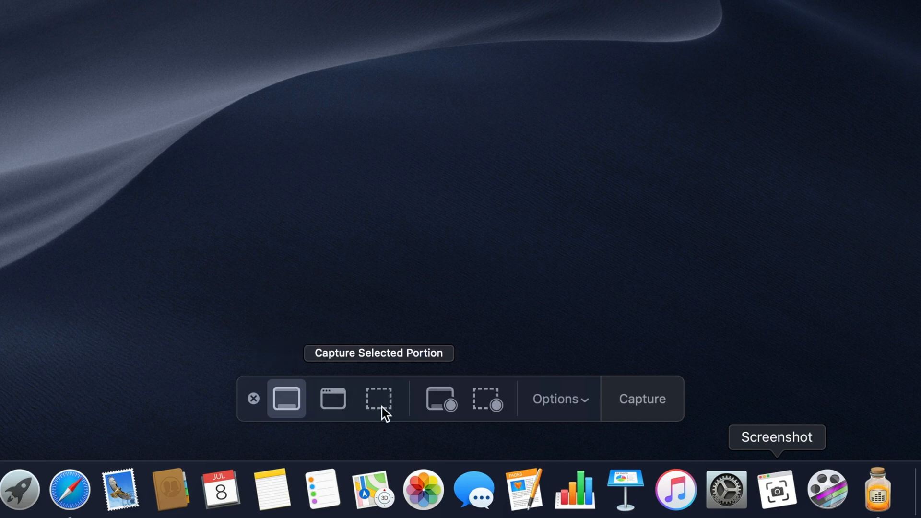
mouse_move(391, 420)
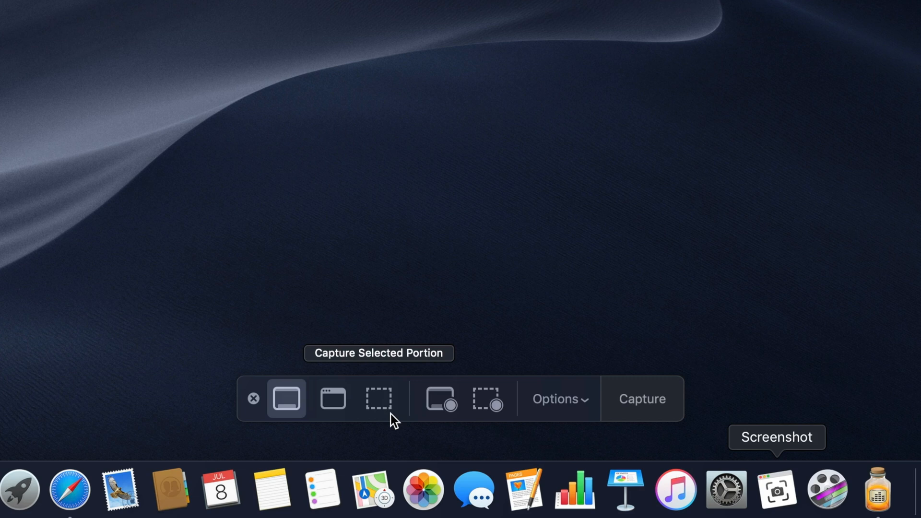
mouse_move(591, 405)
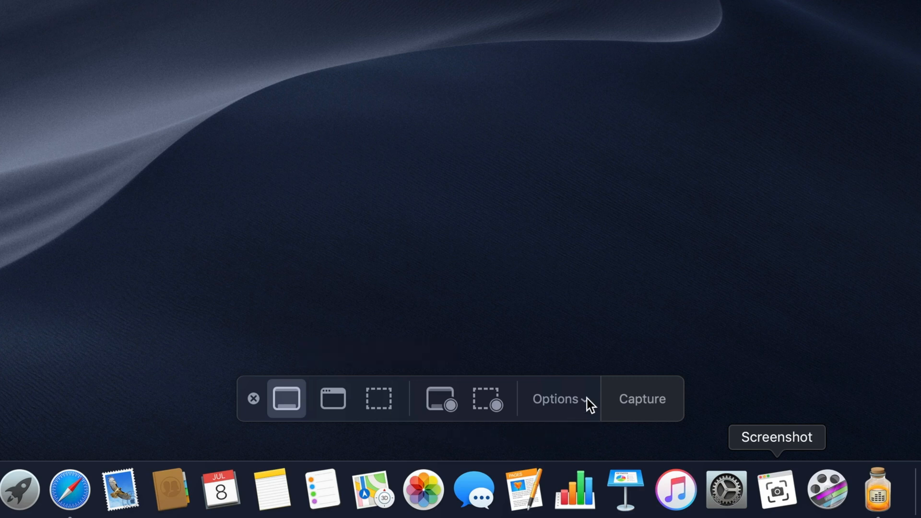
- Open the Options menu in the capture bar to view extra capture settings
left_click(555, 398)
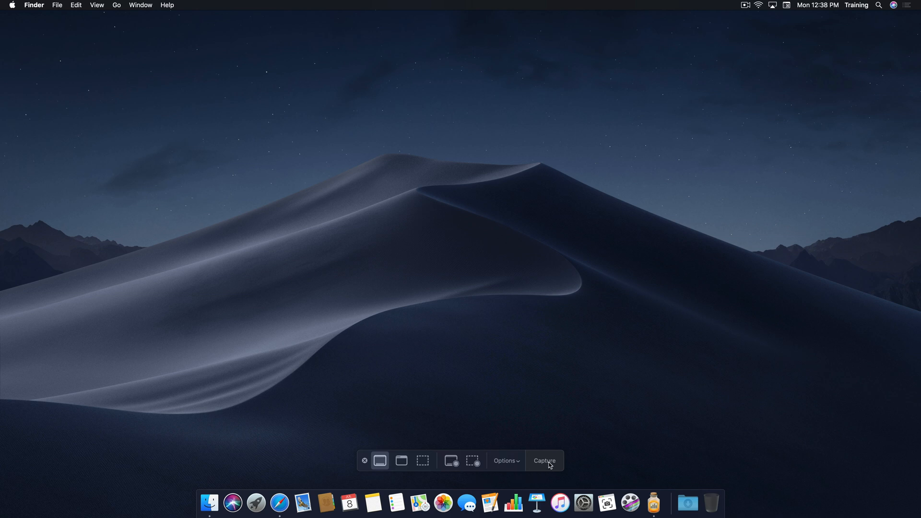
- Take a full-screen capture with Capture Entire Screen selected
left_click(542, 460)
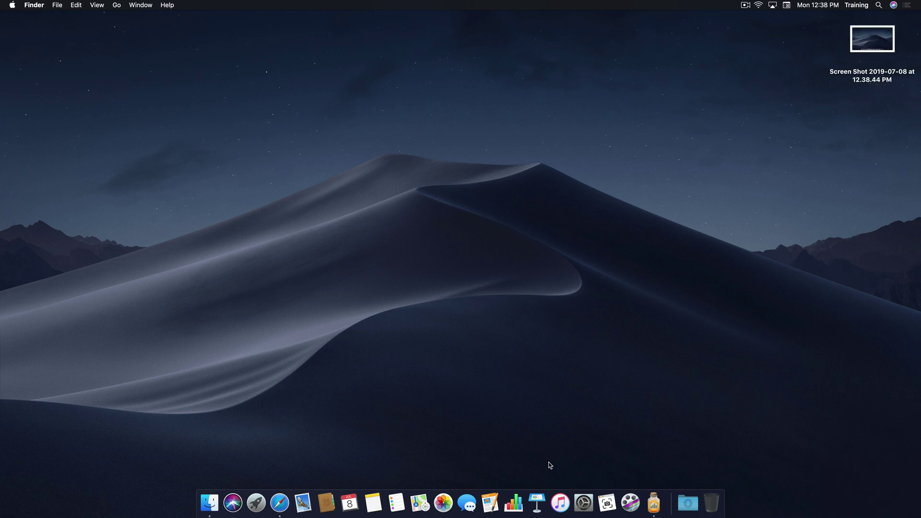
mouse_move(467, 503)
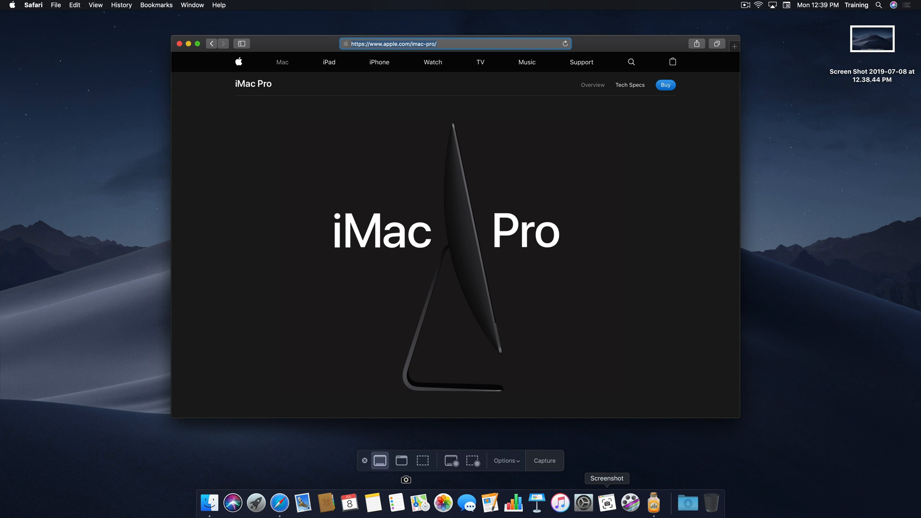
mouse_move(402, 461)
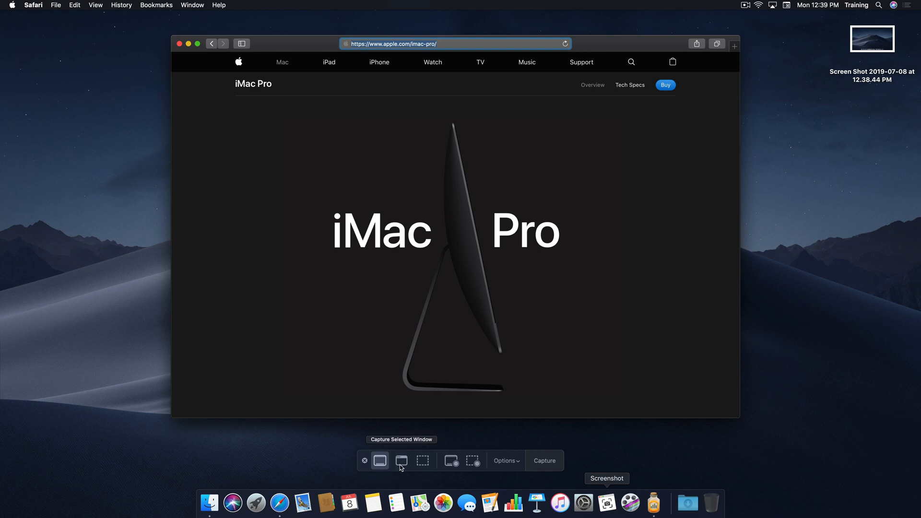
- Capture the Safari iMac Pro window in window mode, then use the Cmd+Shift+3 shortcut
left_click(401, 461)
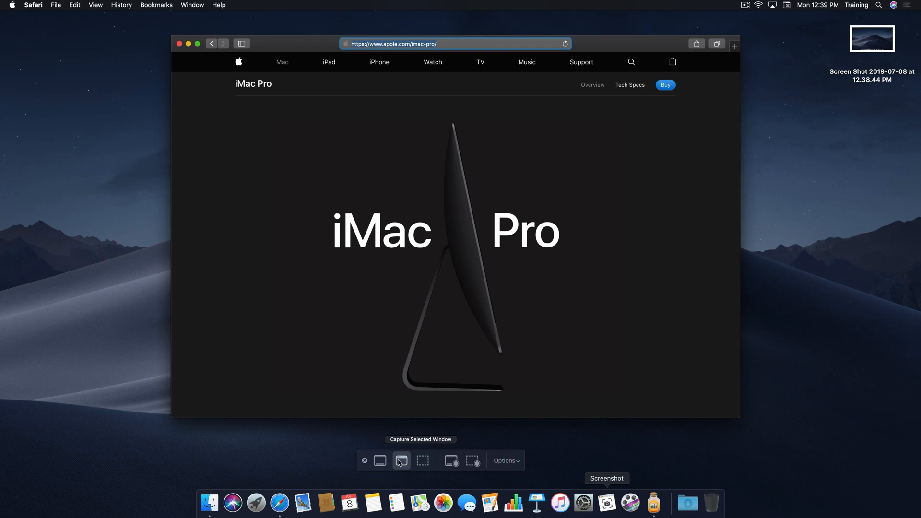
left_click(401, 460)
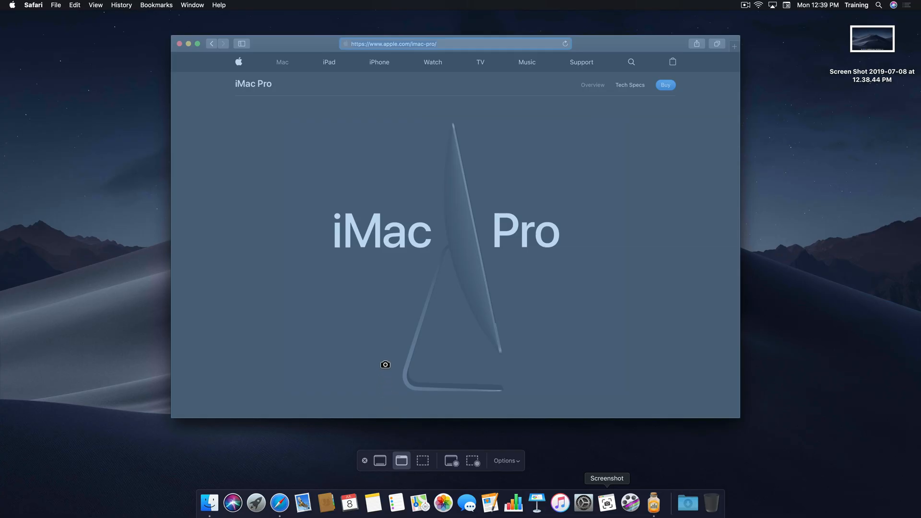
mouse_move(388, 345)
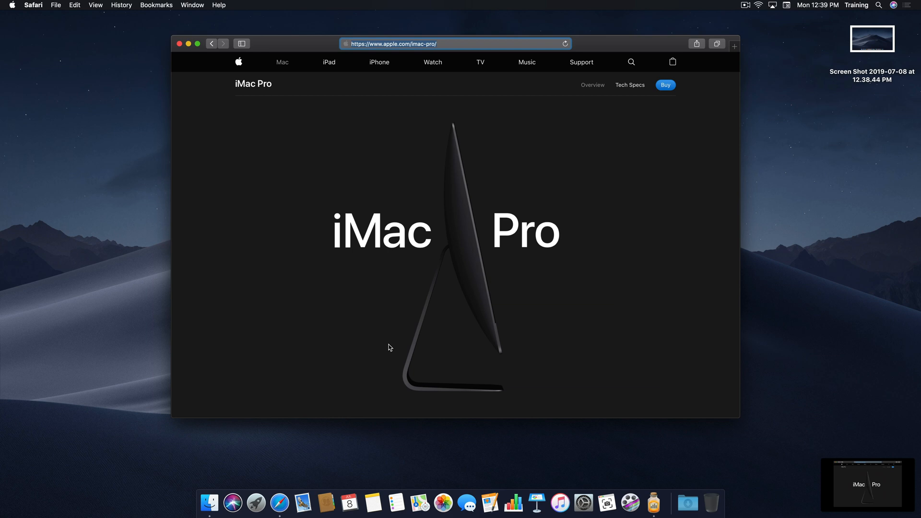
key("cmd+shift+3")
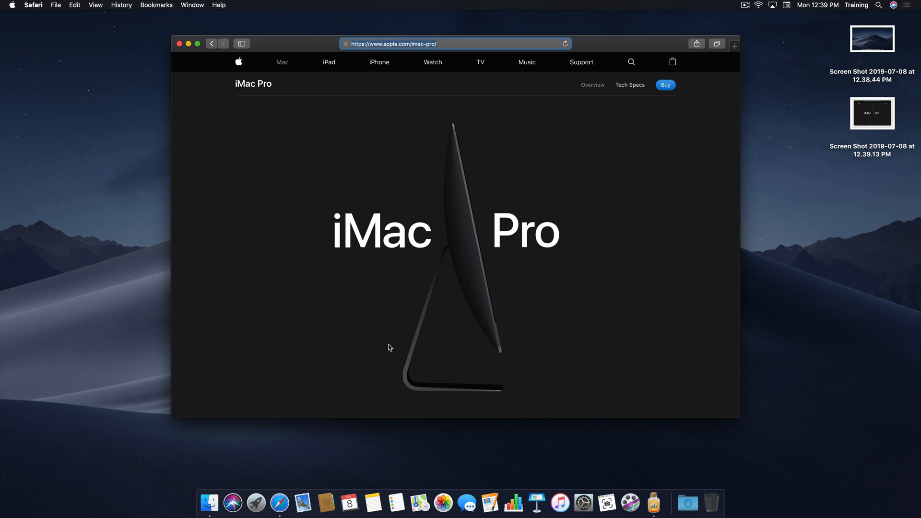
mouse_move(573, 456)
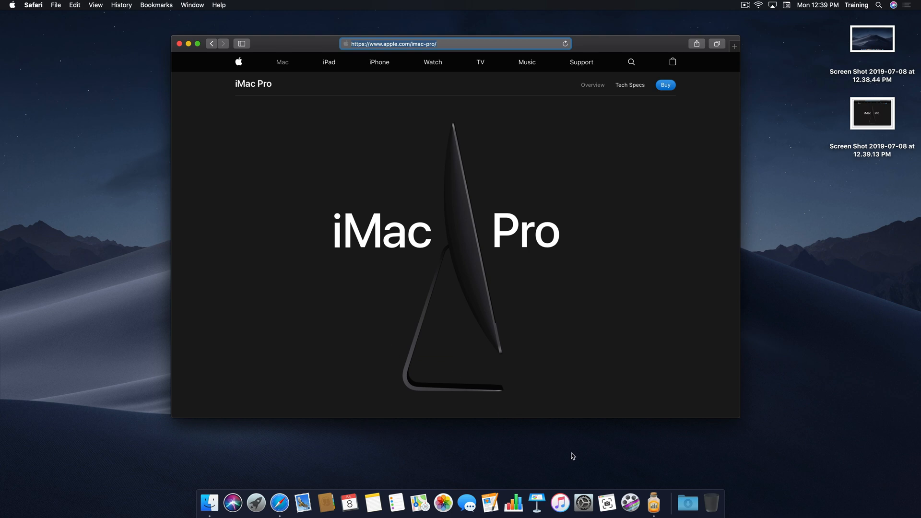
- Reopen the controls with Cmd+Shift+5 and capture a selected portion around the iMac Pro image
key("cmd+shift+5")
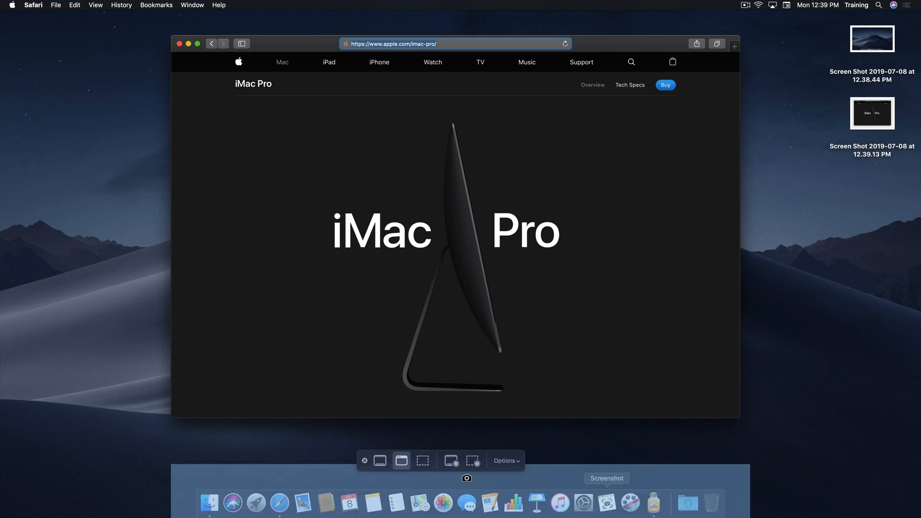
mouse_move(422, 461)
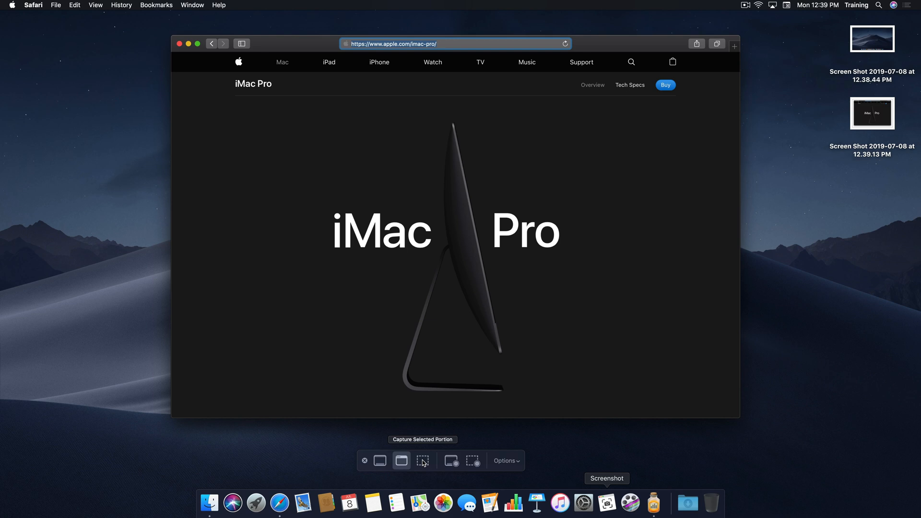
left_click(422, 460)
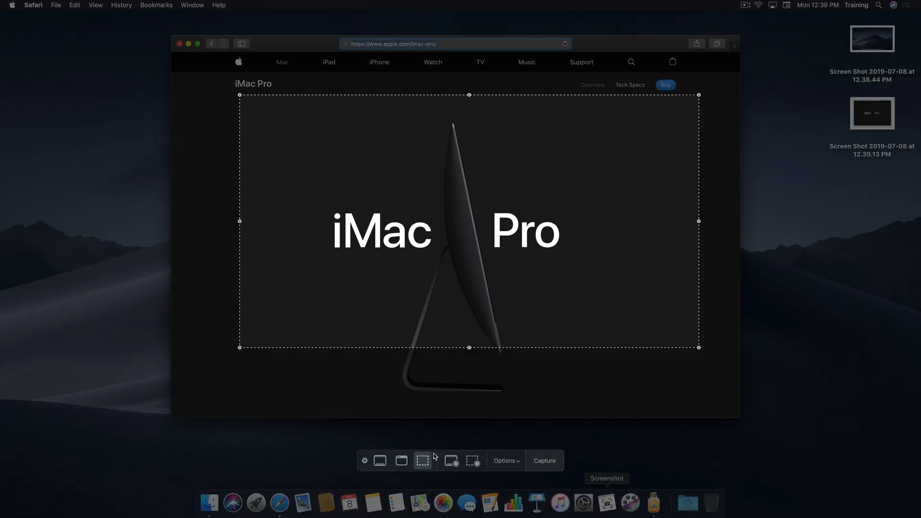
mouse_move(437, 456)
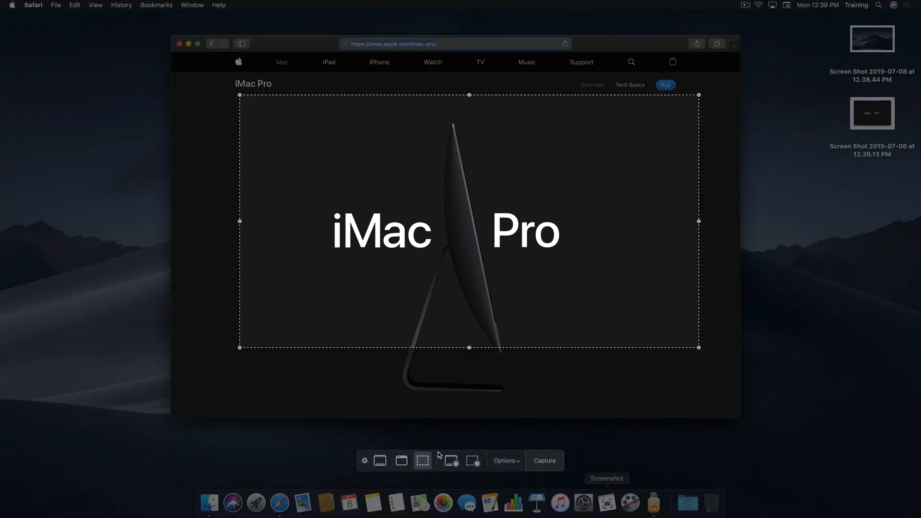
mouse_move(639, 419)
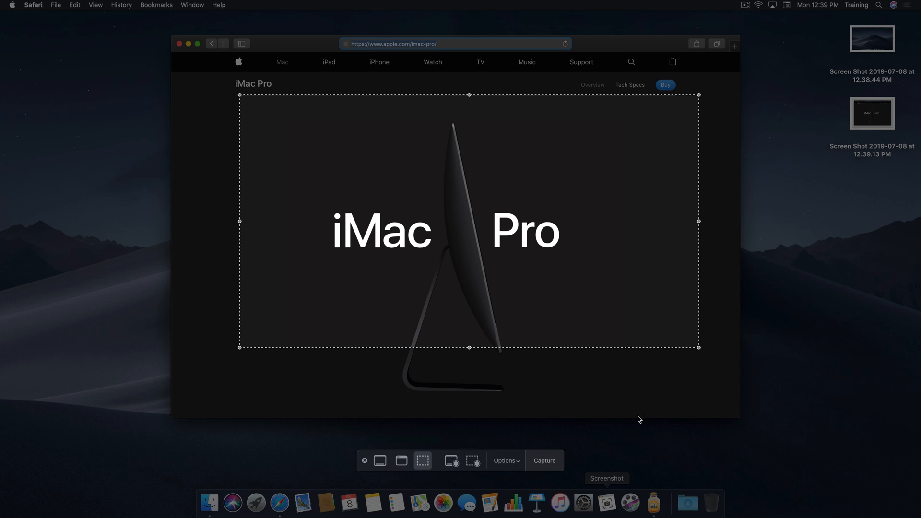
mouse_move(700, 222)
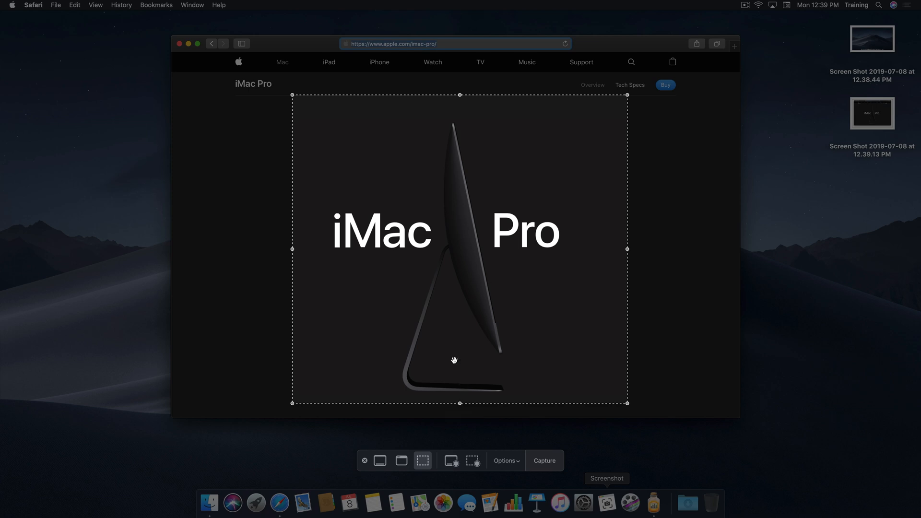
mouse_move(467, 355)
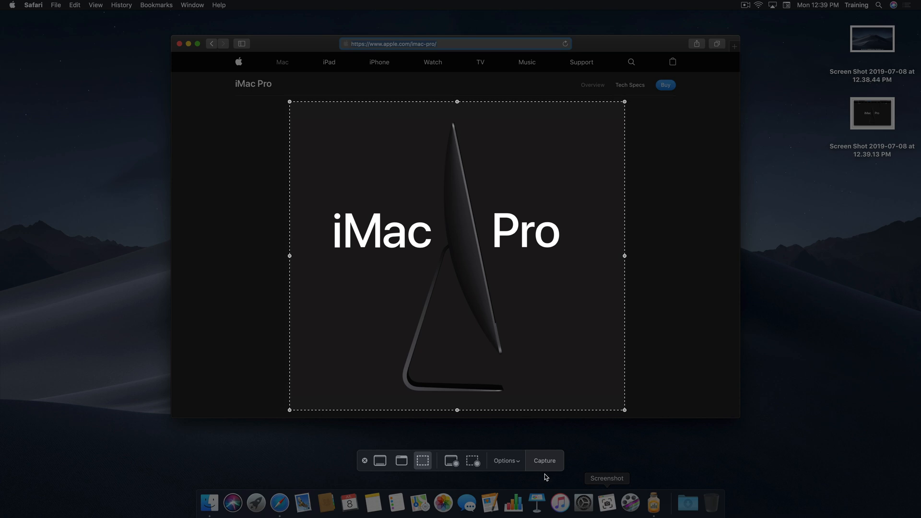
left_click(544, 460)
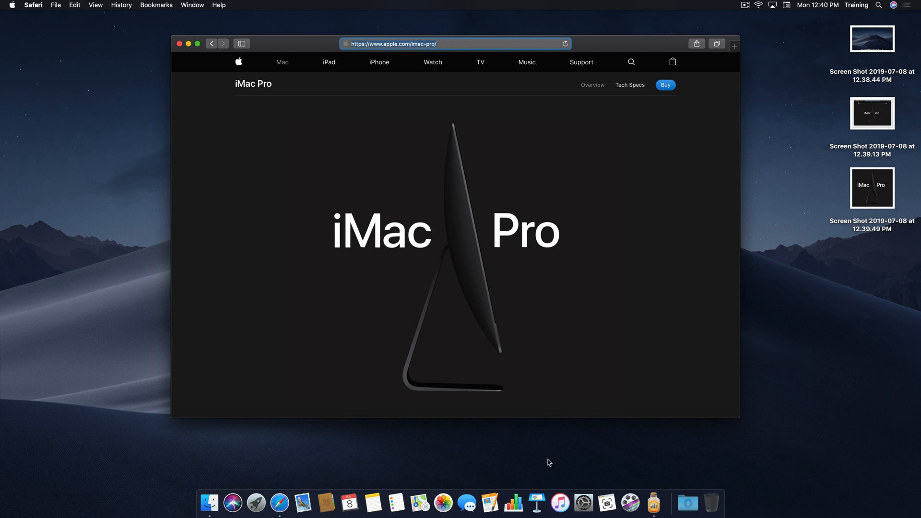
mouse_move(552, 455)
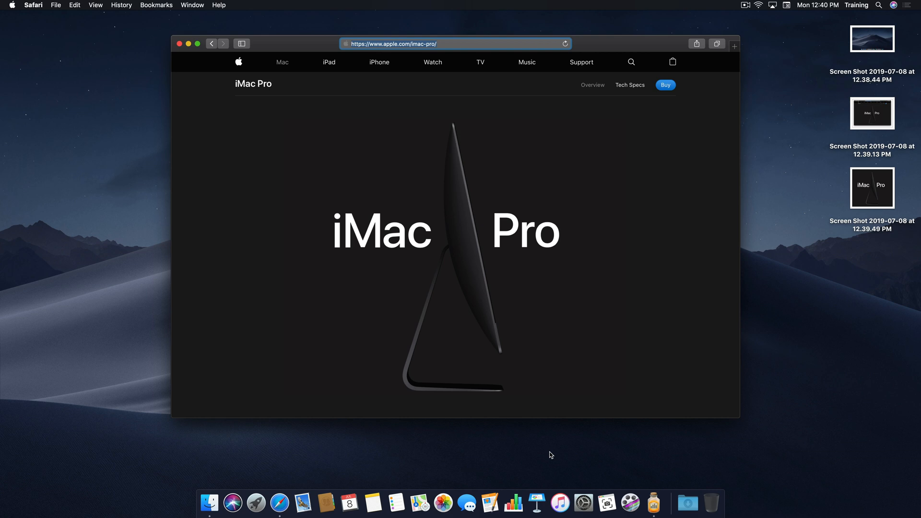
mouse_move(607, 504)
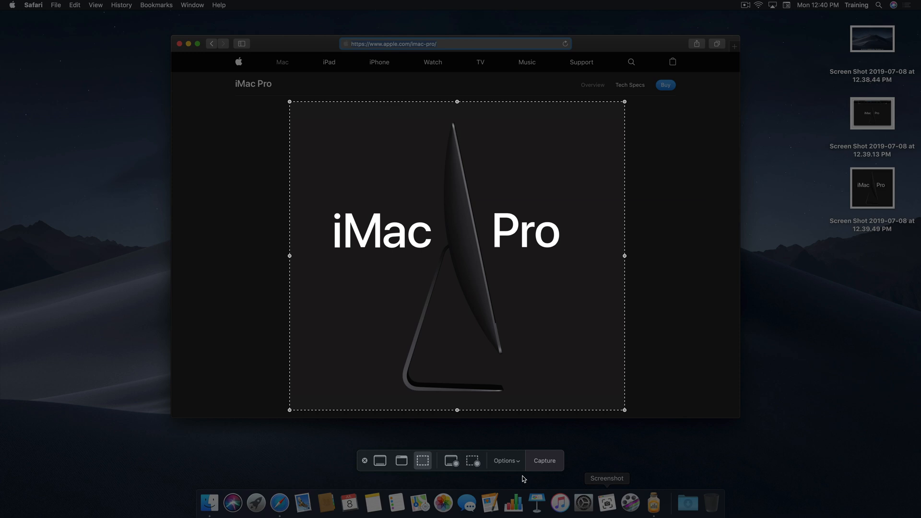
mouse_move(541, 463)
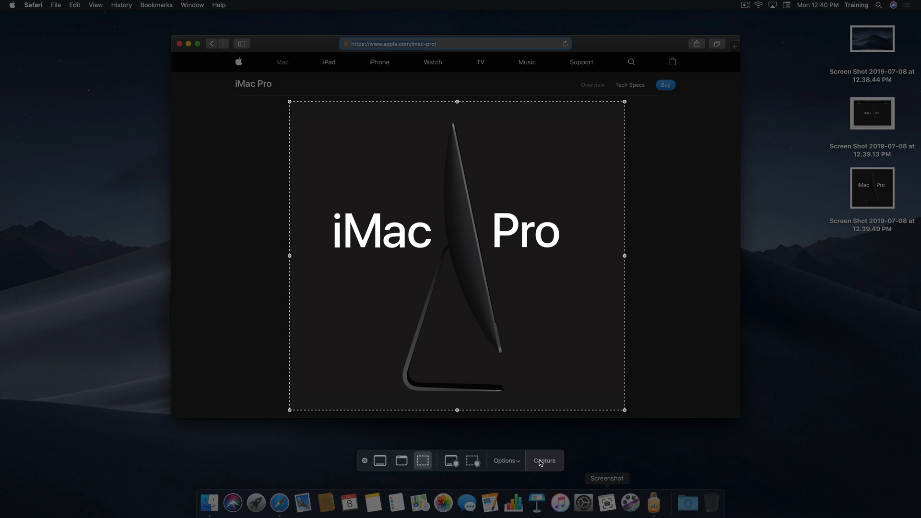
- Capture the region around the iMac graphic, open the thumbnail's options, and relaunch Screenshot
left_click(544, 461)
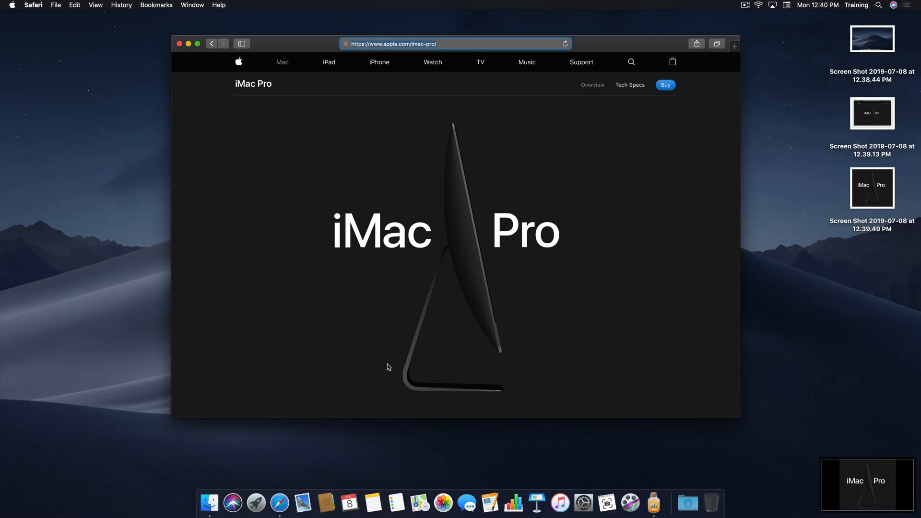
right_click(867, 483)
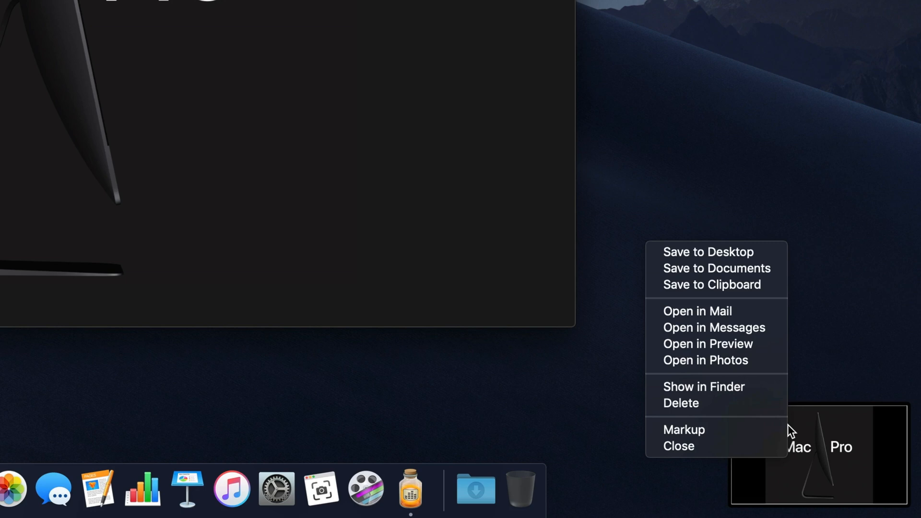
mouse_move(739, 416)
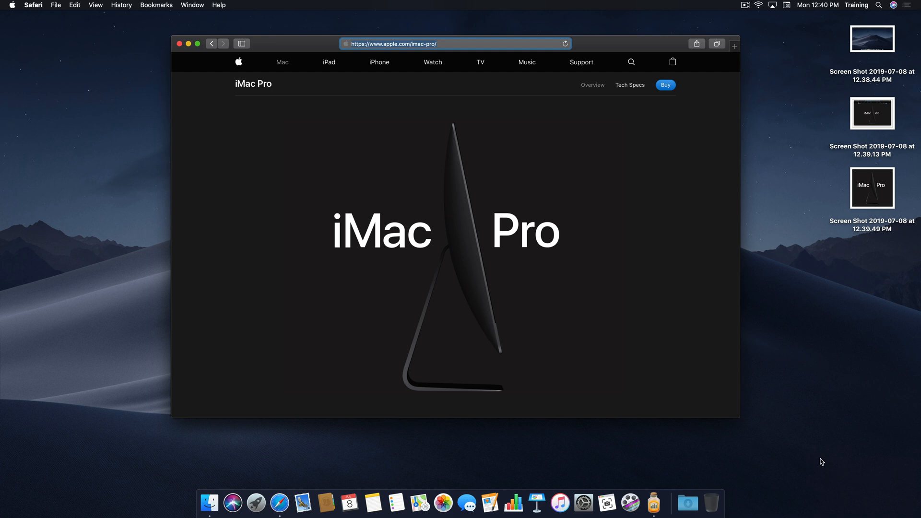
mouse_move(631, 503)
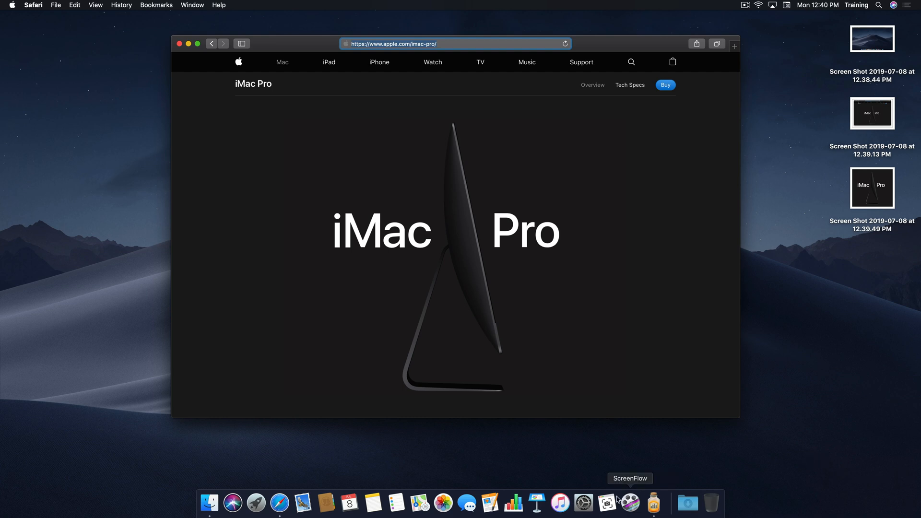
left_click(607, 503)
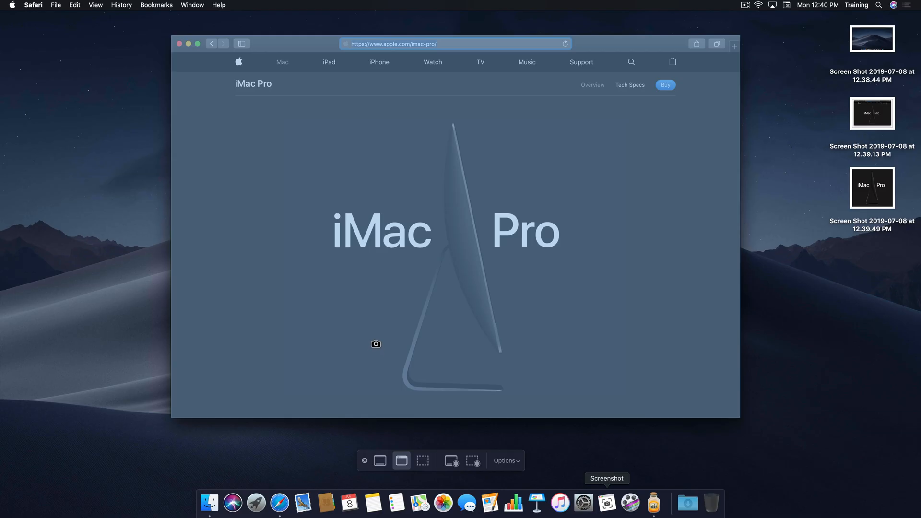
- Capture the Safari iMac Pro window, opening it in the markup editor
left_click(375, 344)
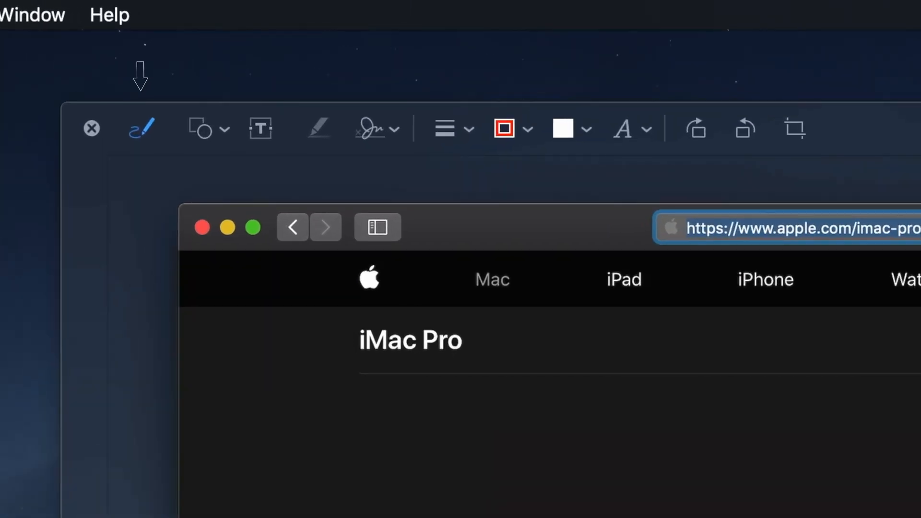
mouse_move(202, 70)
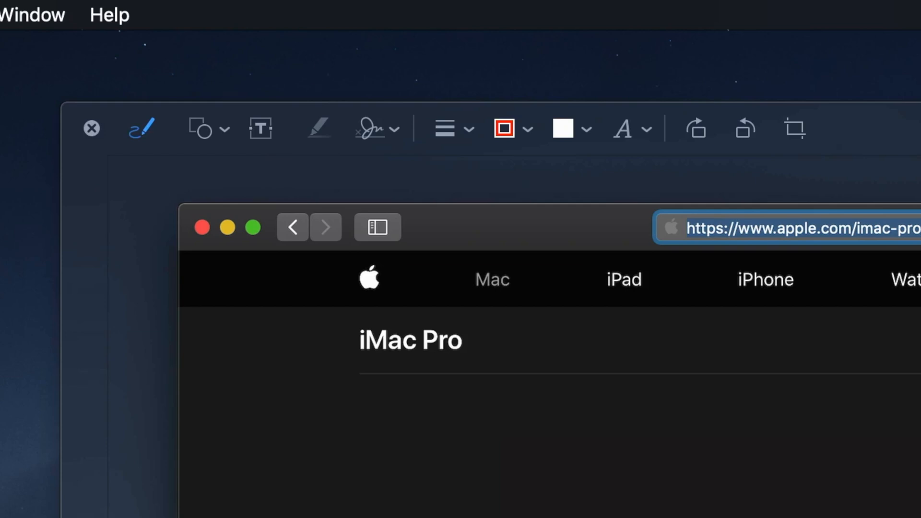
mouse_move(445, 79)
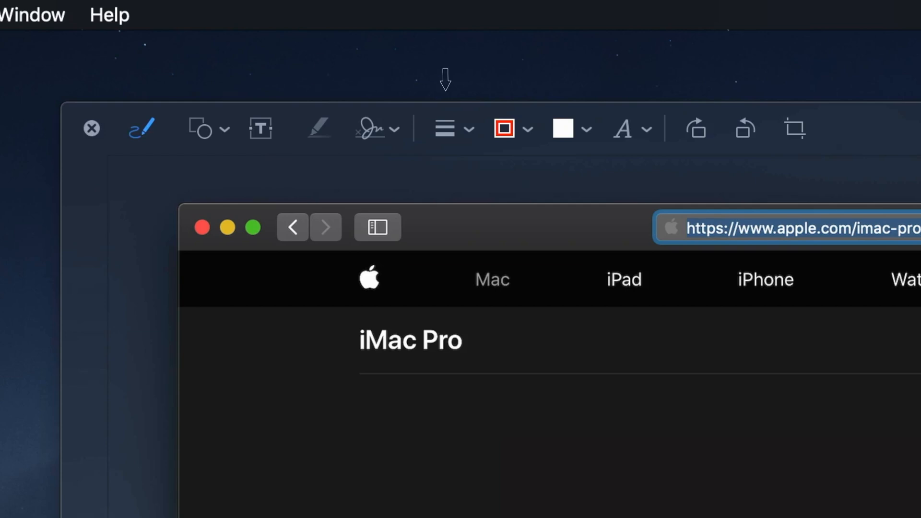
mouse_move(503, 73)
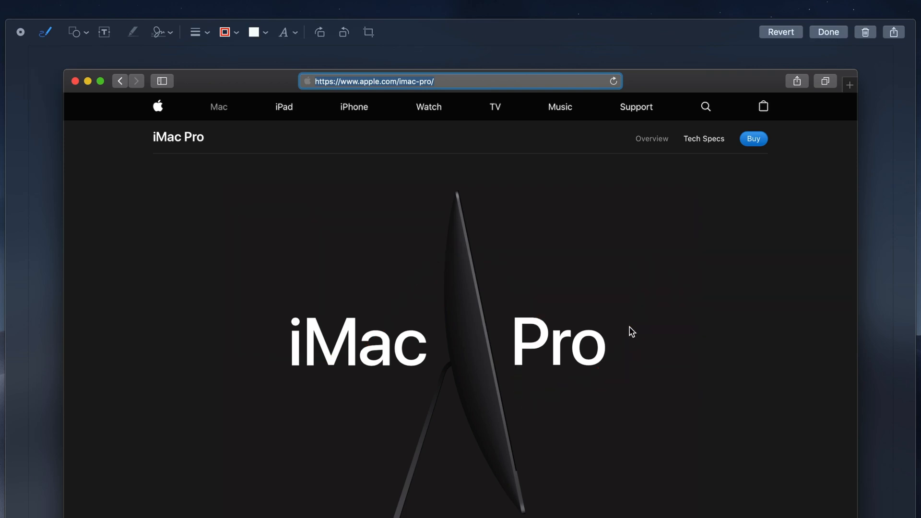
mouse_move(85, 42)
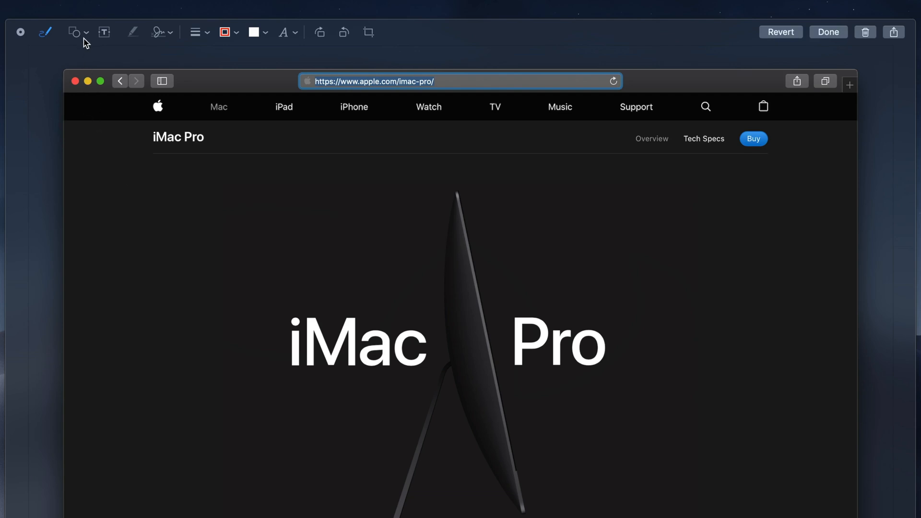
- Add a speech bubble, give it a blue border and red fill, then remove it
left_click(73, 32)
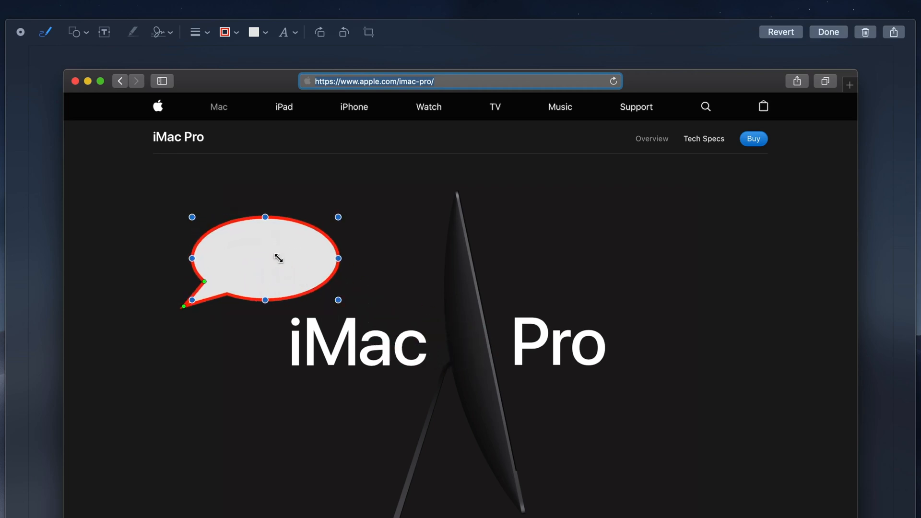
left_click(195, 32)
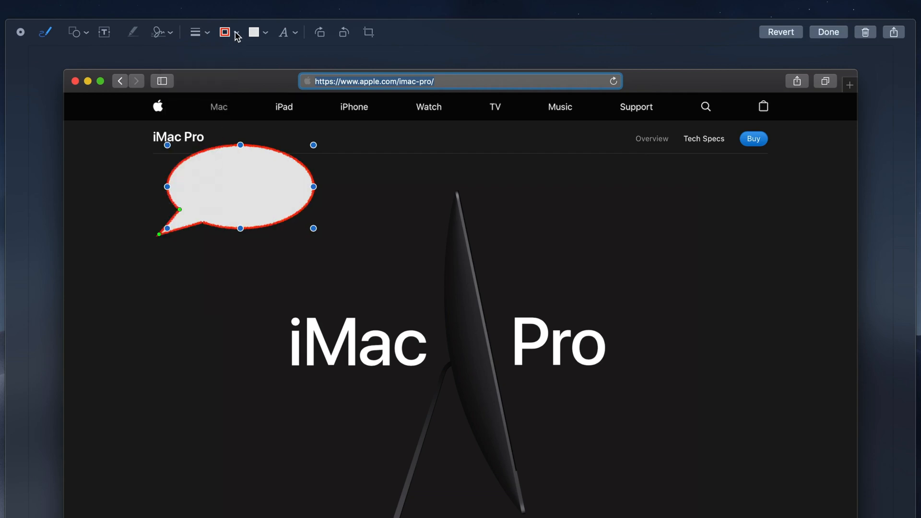
left_click(225, 32)
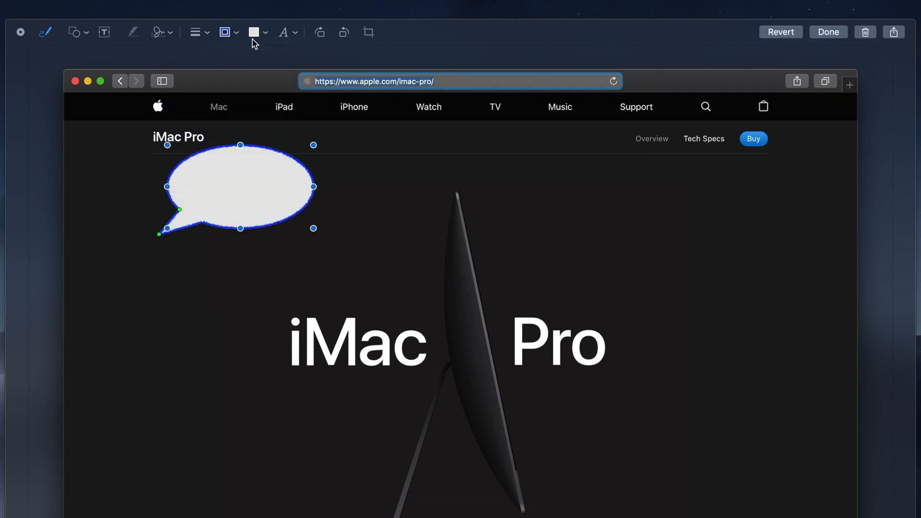
left_click(254, 32)
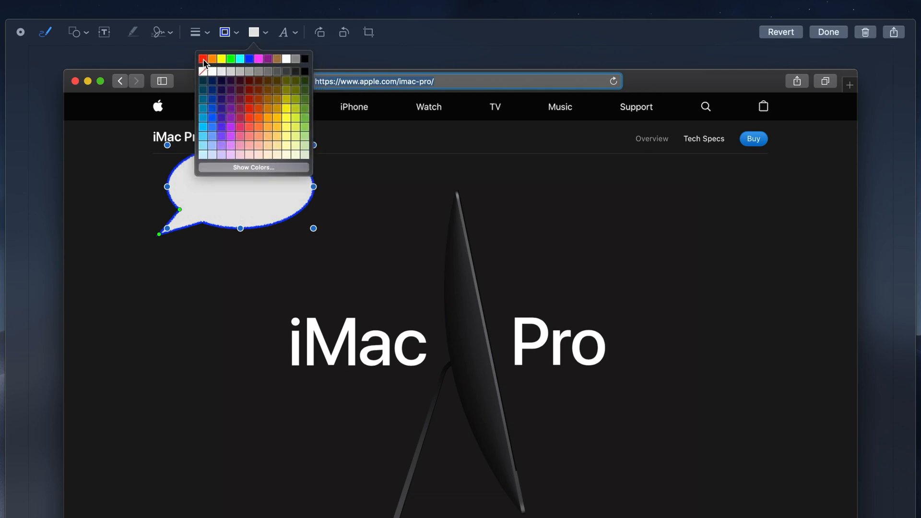
left_click(204, 58)
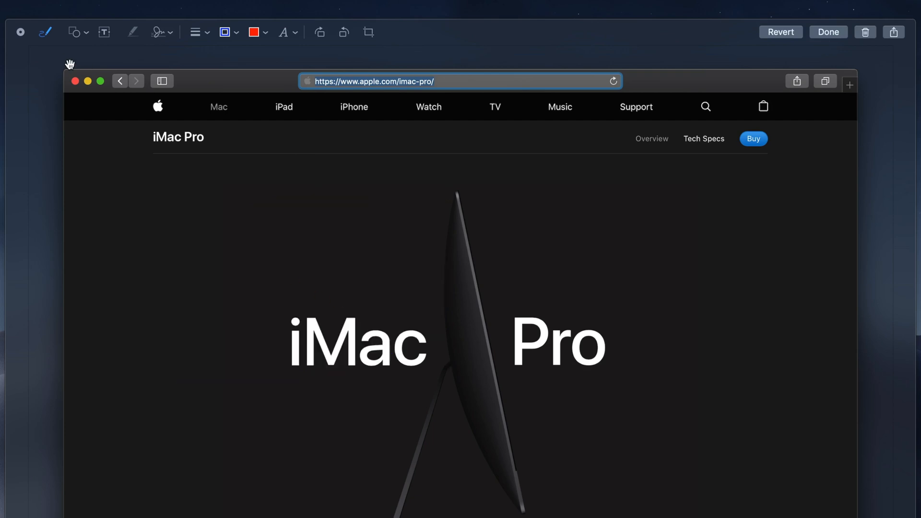
left_click(74, 32)
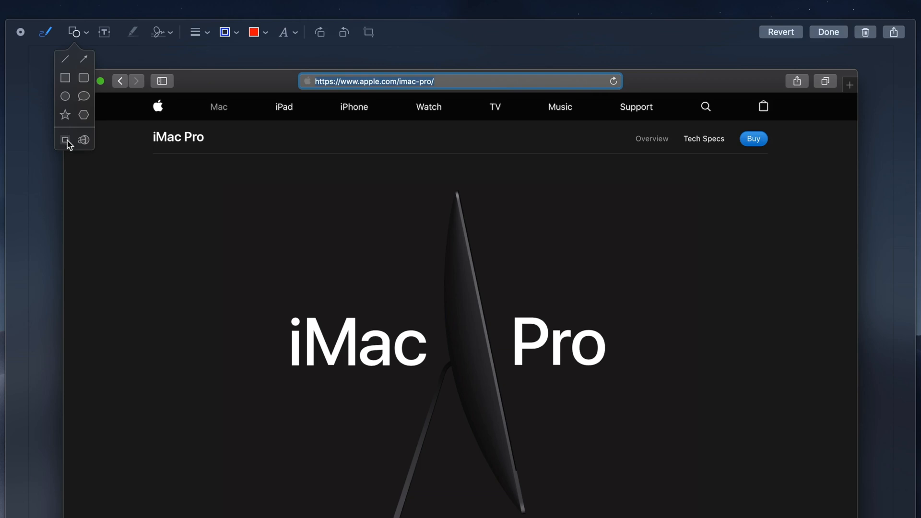
mouse_move(89, 145)
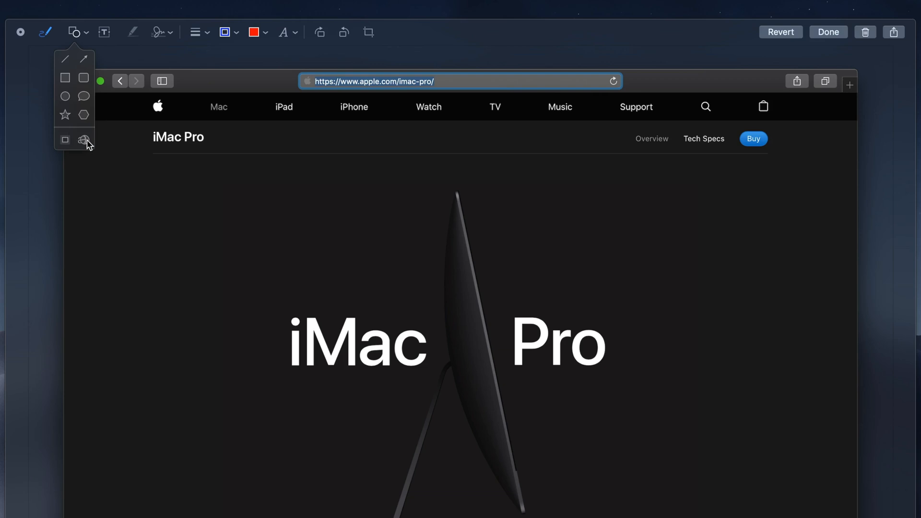
- Add a Loupe magnifier from the Shapes menu over the word 'Pro'
left_click(84, 139)
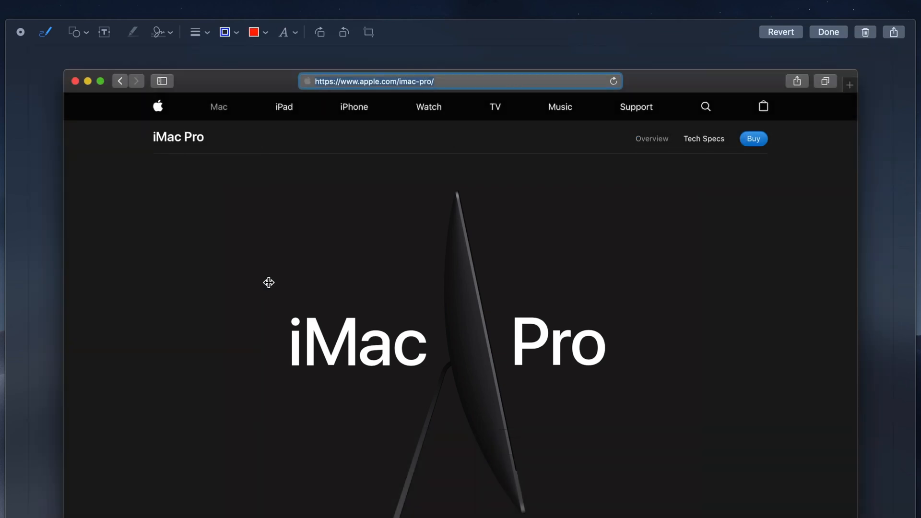
mouse_move(101, 107)
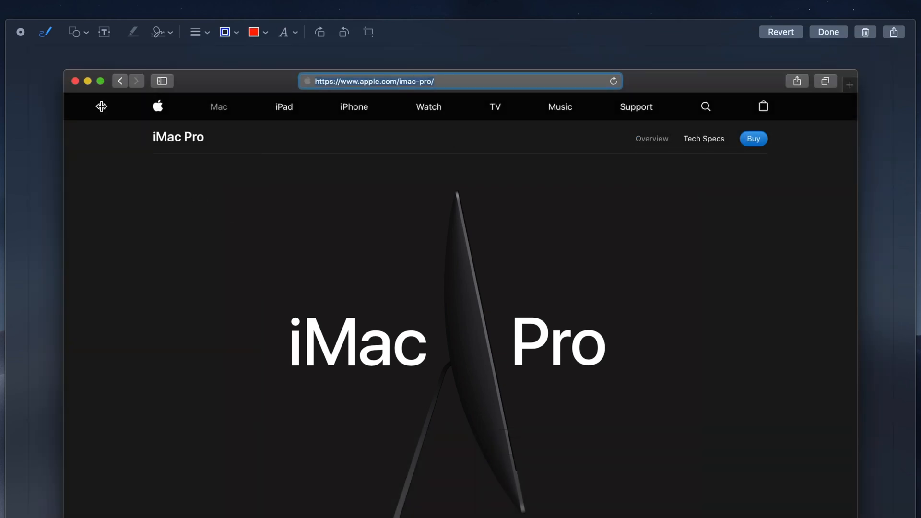
left_click(73, 31)
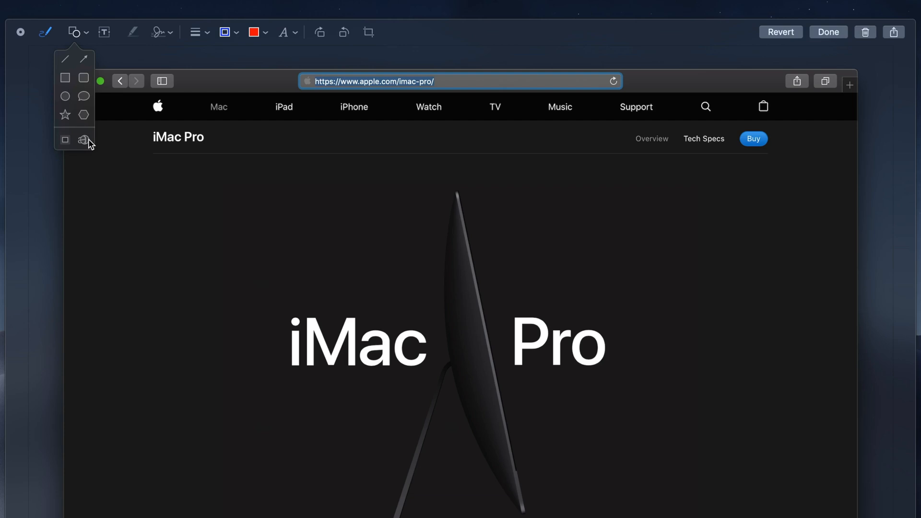
left_click(84, 139)
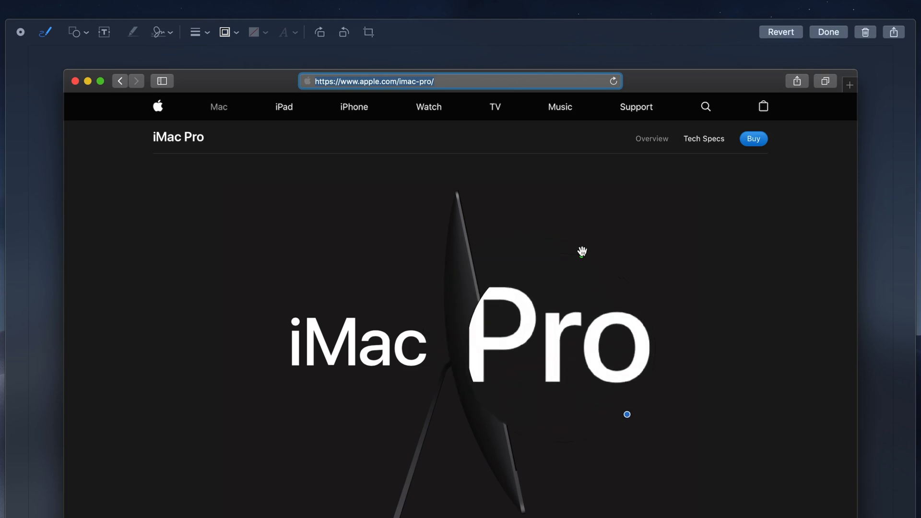
mouse_move(582, 257)
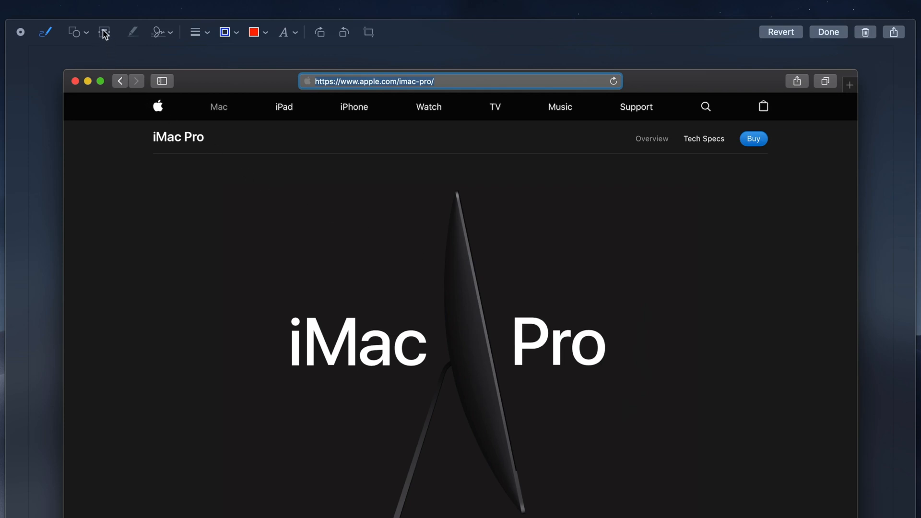
left_click(104, 31)
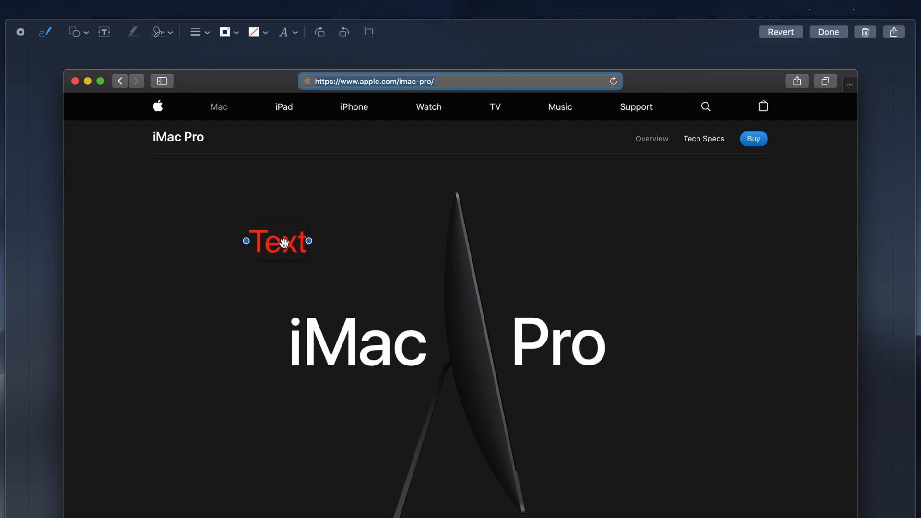
double_click(276, 241)
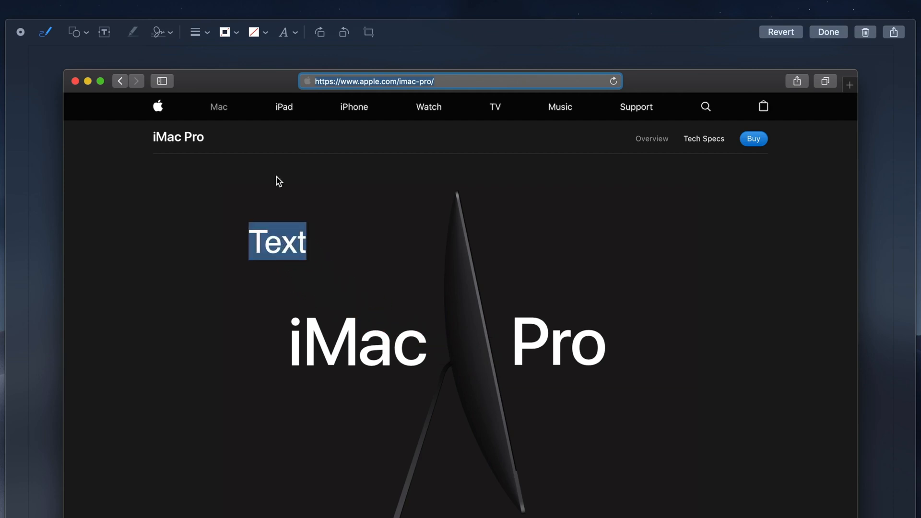
left_click(283, 32)
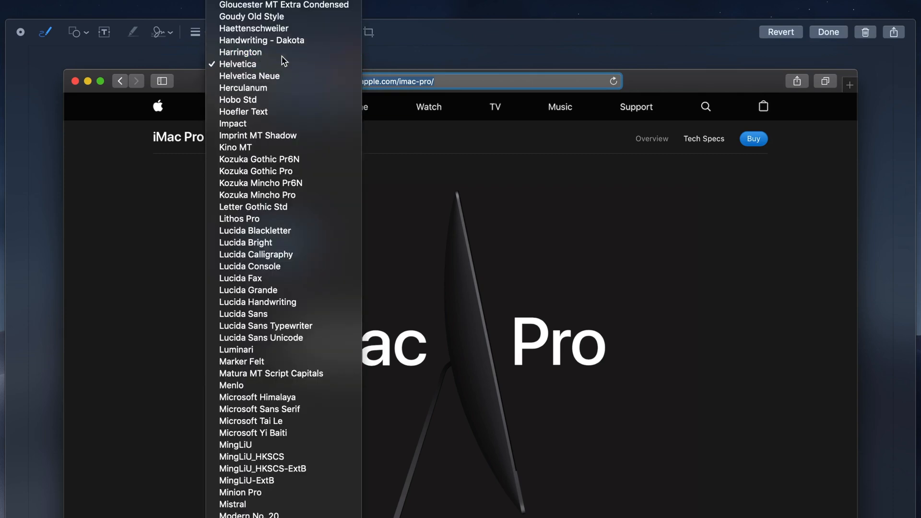
left_click(240, 52)
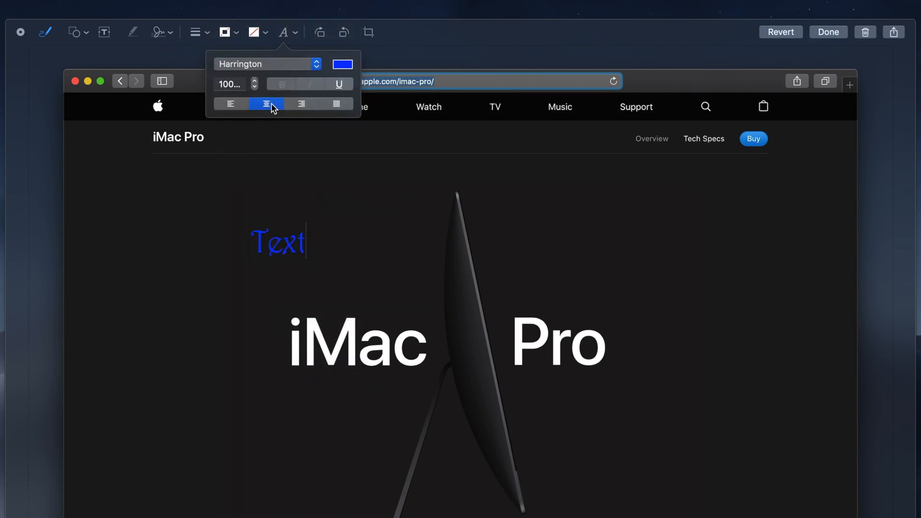
left_click(339, 84)
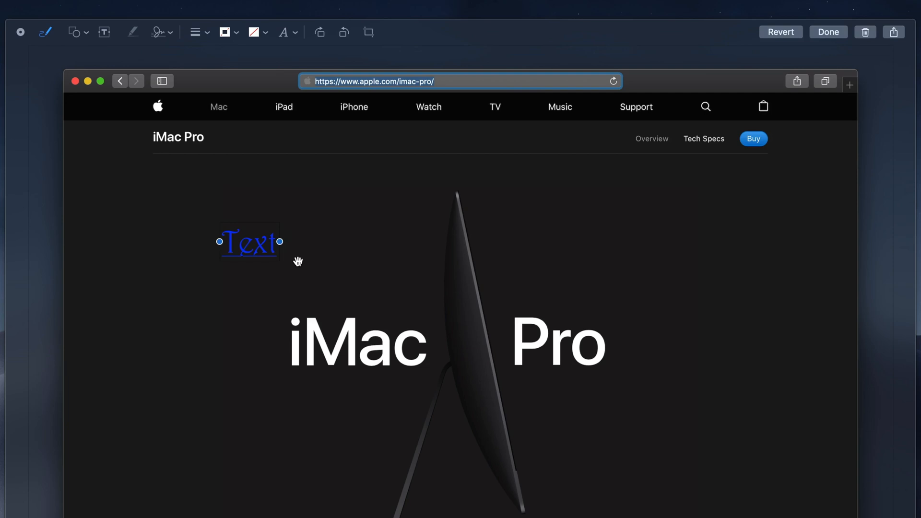
mouse_move(249, 243)
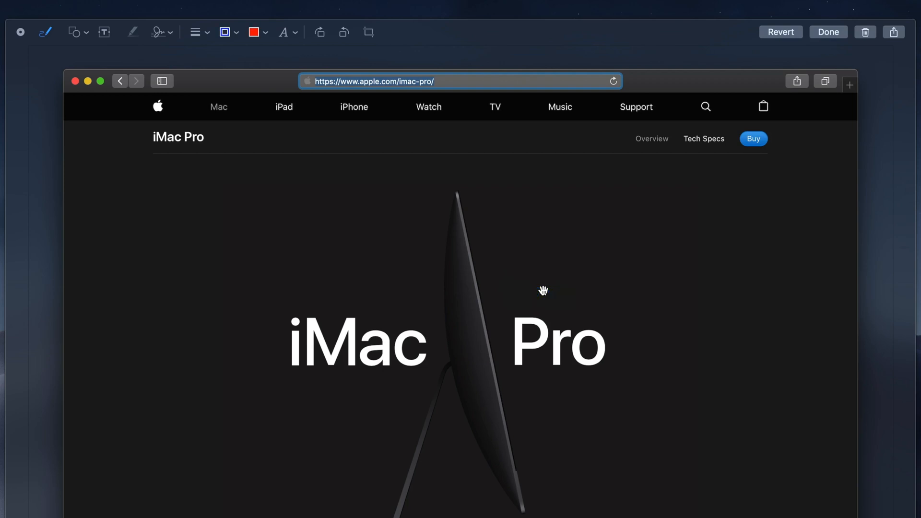
mouse_move(133, 46)
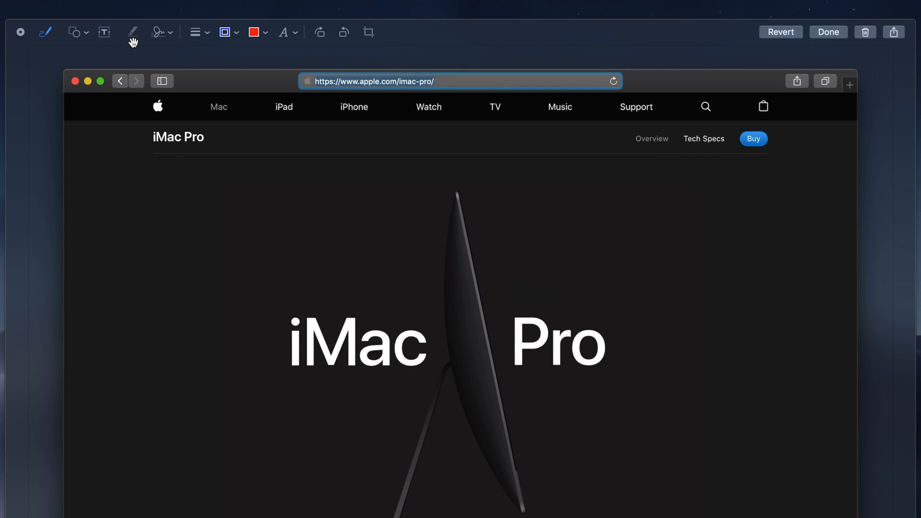
mouse_move(134, 50)
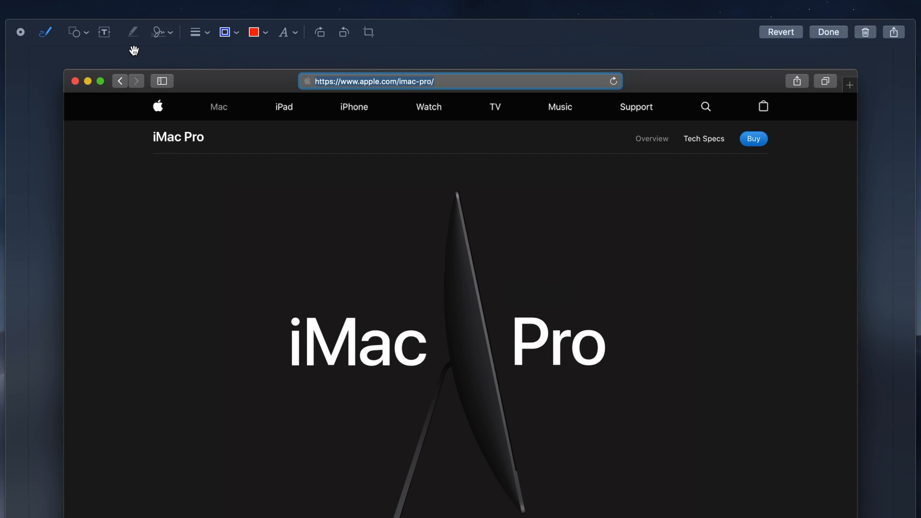
left_click(157, 31)
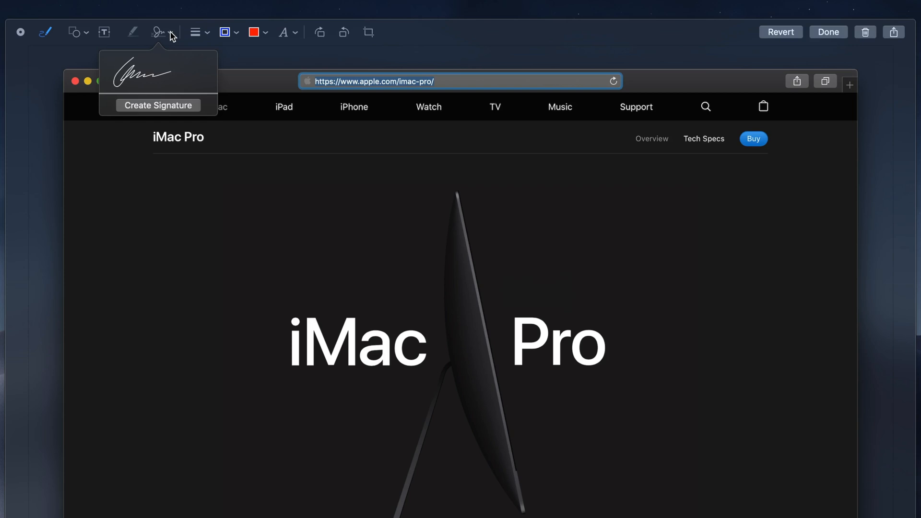
left_click(157, 105)
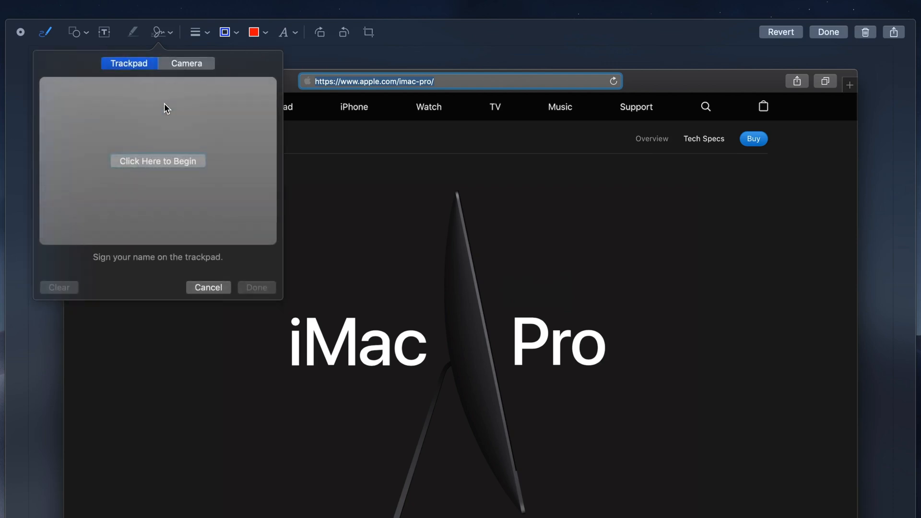
mouse_move(144, 154)
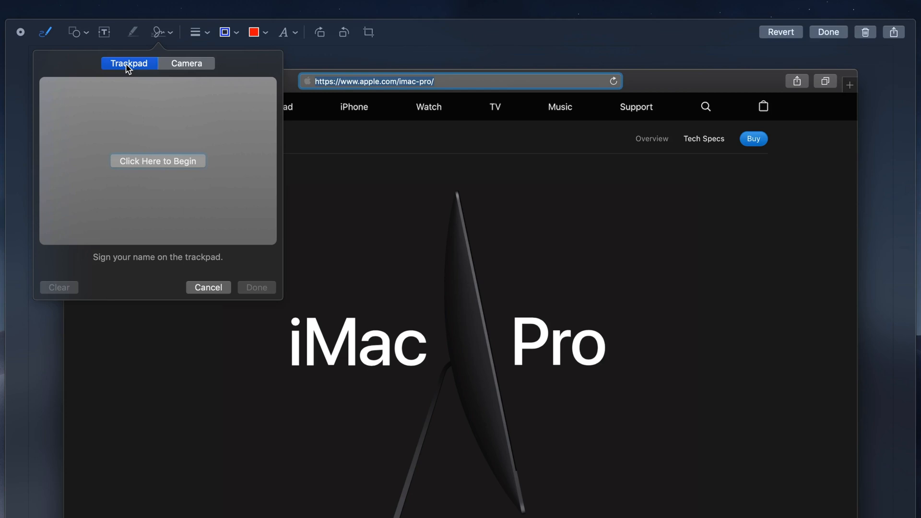
mouse_move(183, 82)
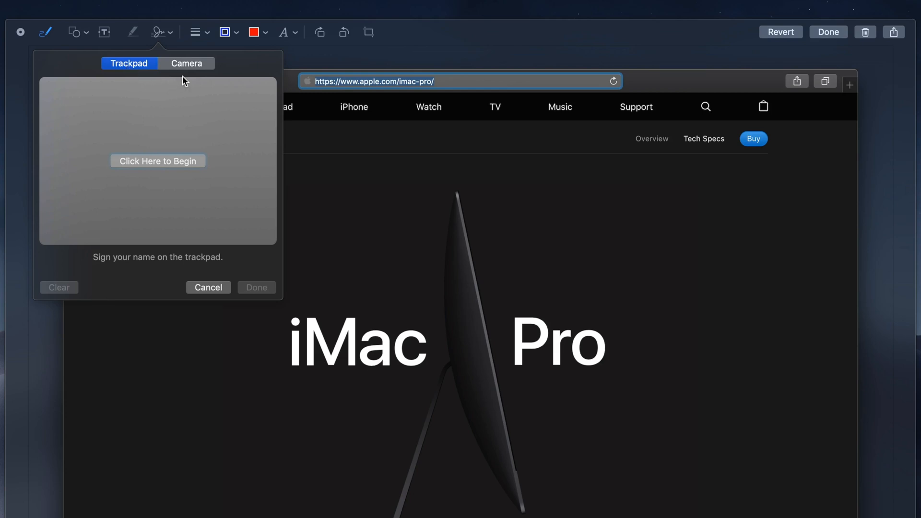
left_click(185, 63)
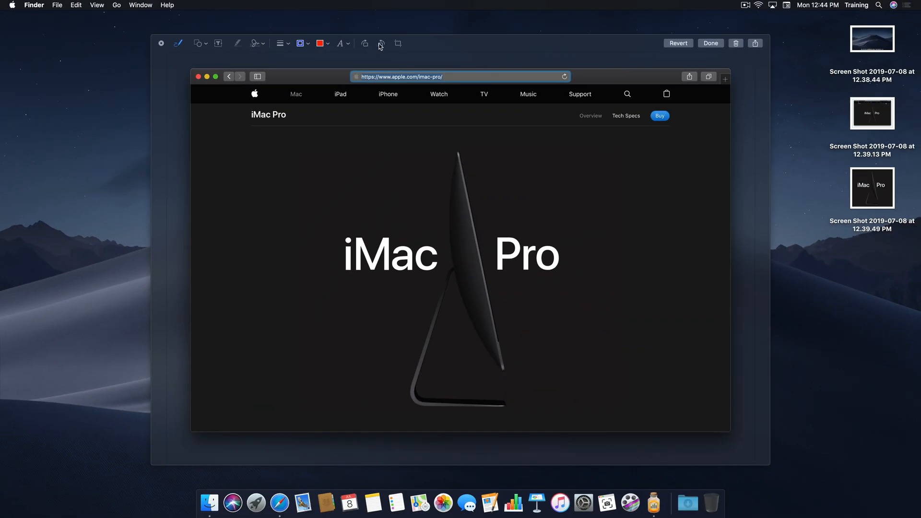
left_click(364, 42)
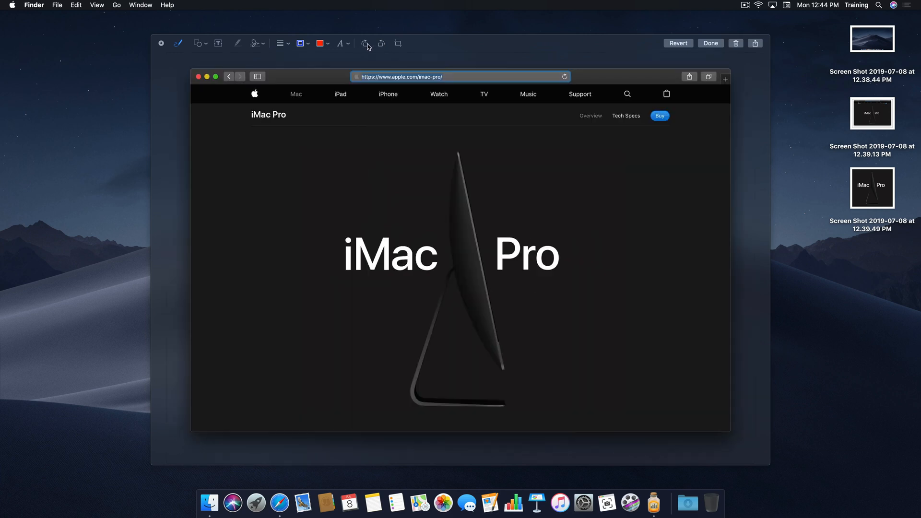
left_click(398, 43)
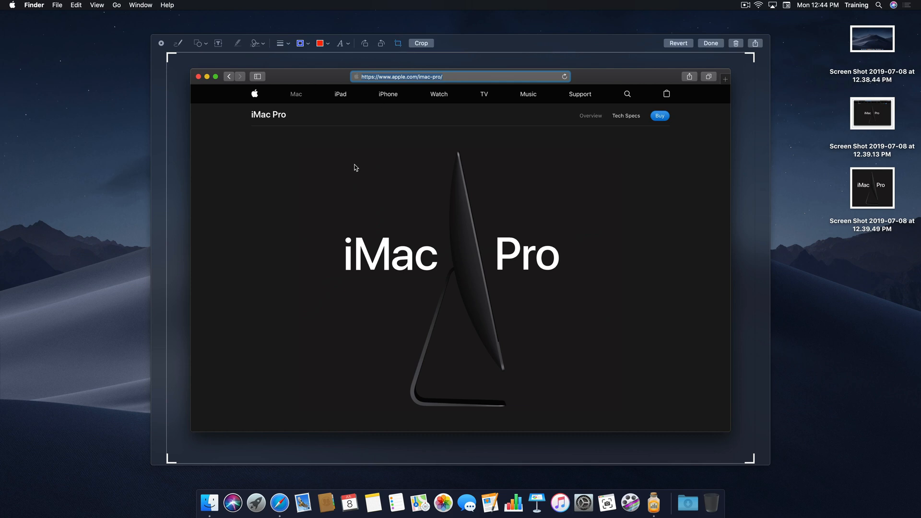
mouse_move(754, 461)
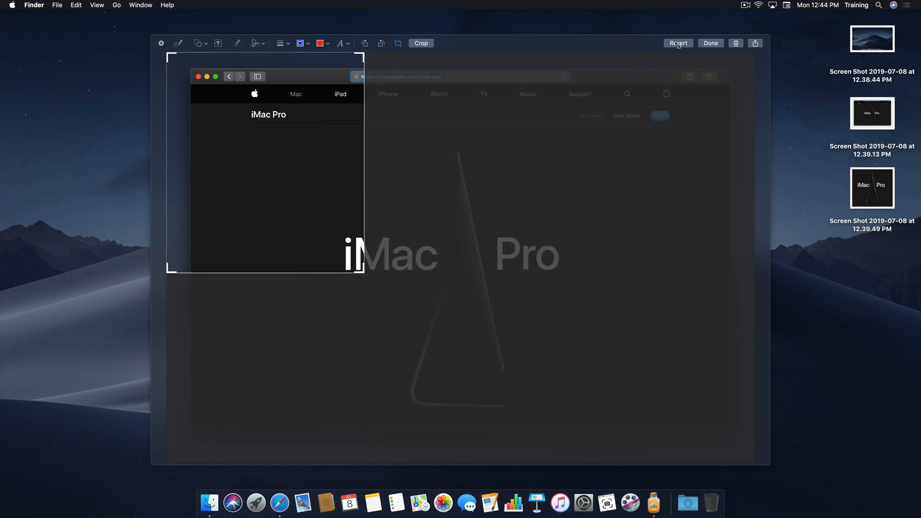
left_click(678, 42)
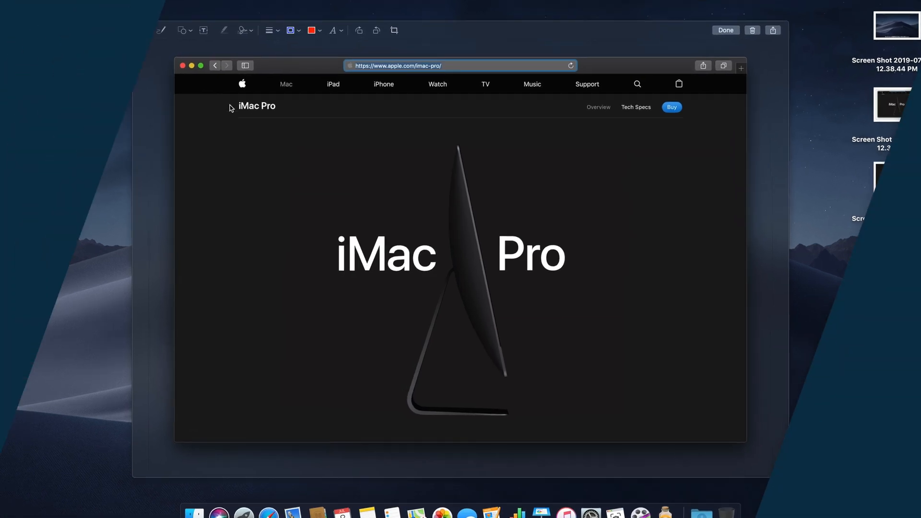
- Close the Quick Look markup preview with Done
left_click(726, 30)
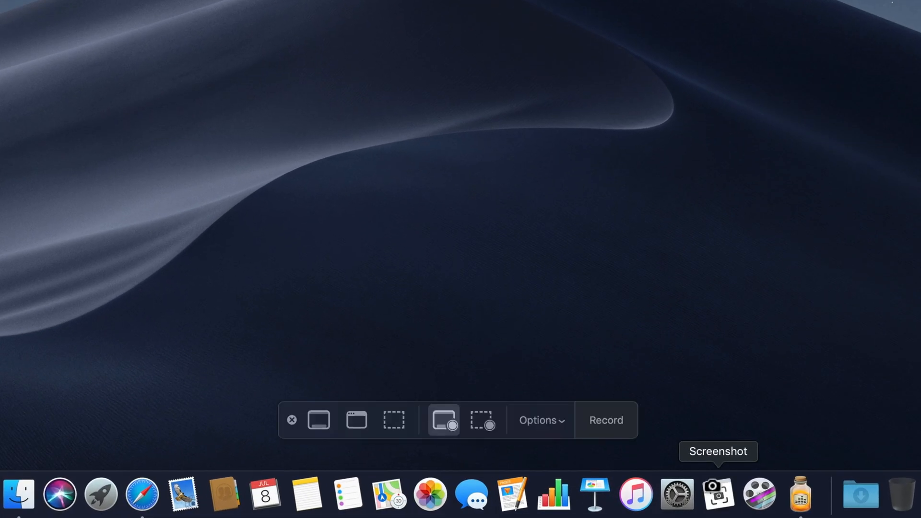
mouse_move(444, 420)
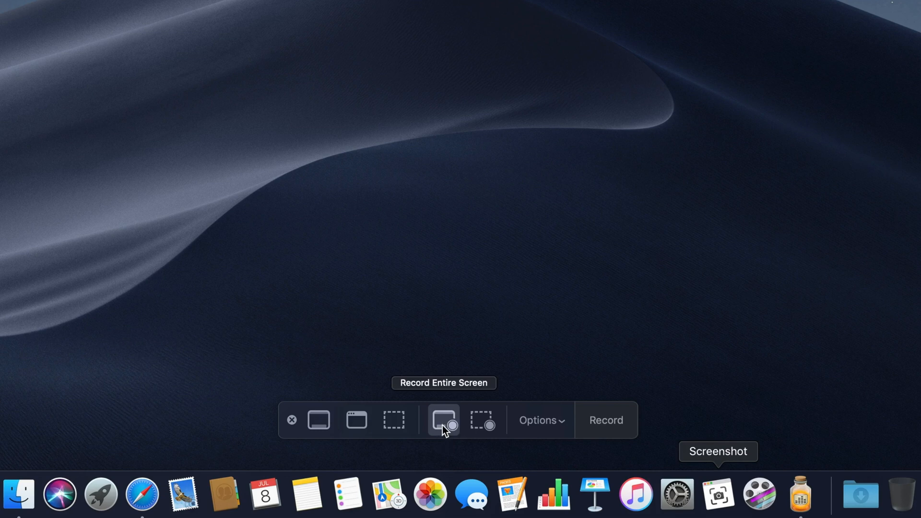
mouse_move(458, 429)
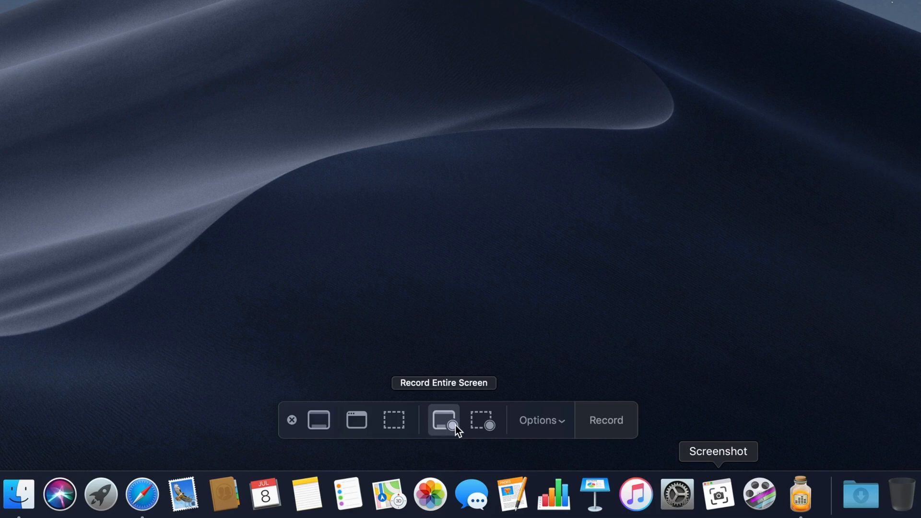
mouse_move(482, 420)
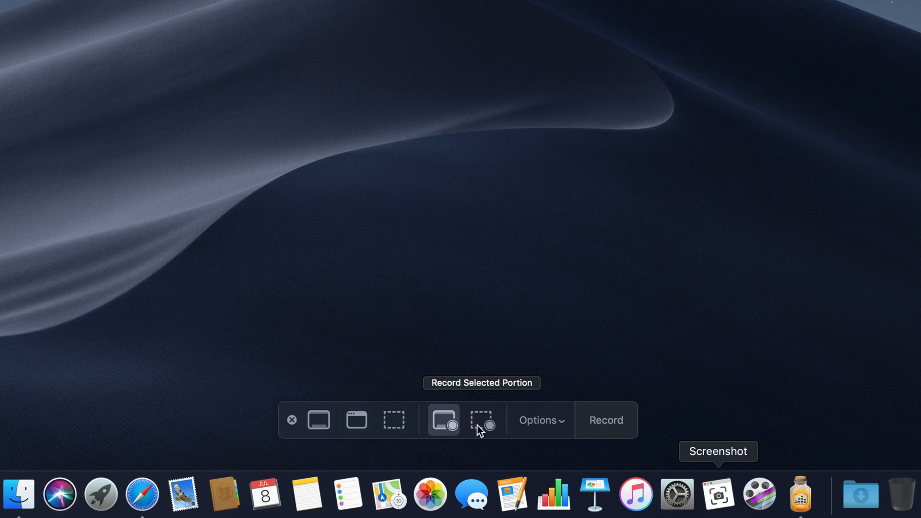
mouse_move(541, 432)
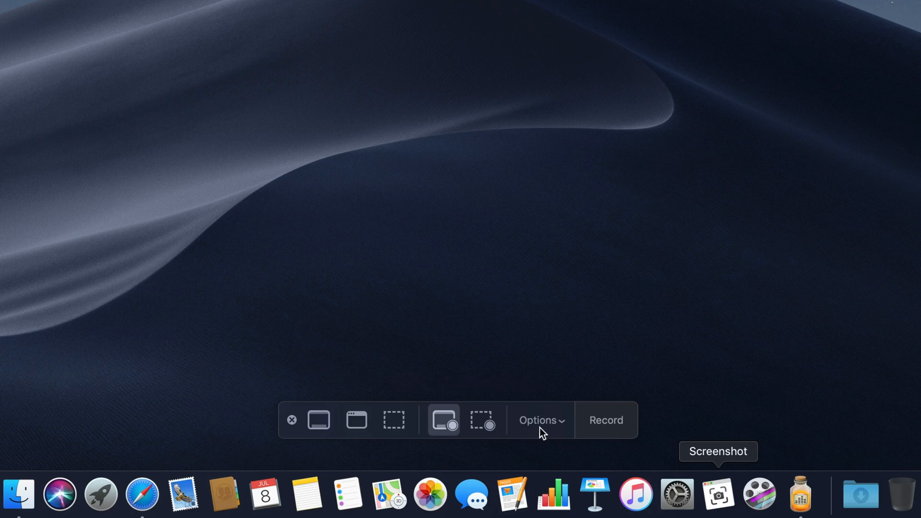
mouse_move(566, 428)
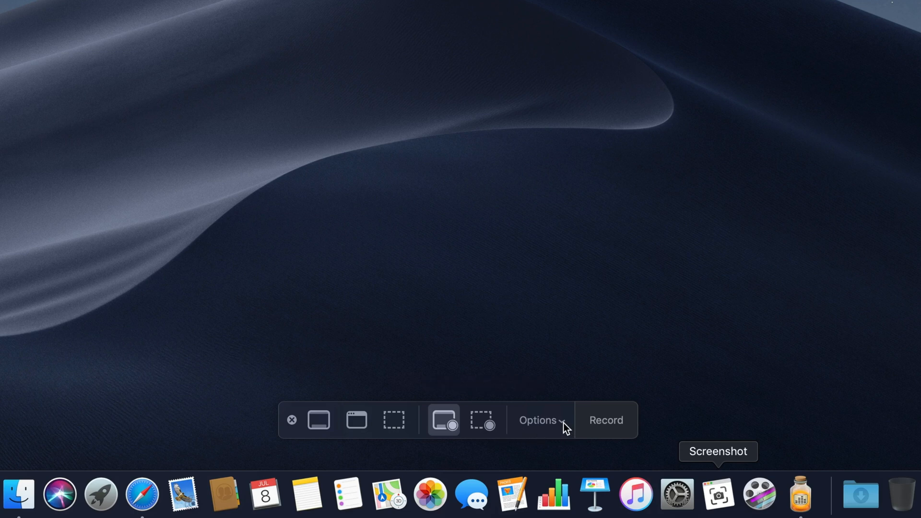
- Choose Record Entire Screen in the Screenshot capture bar
left_click(538, 420)
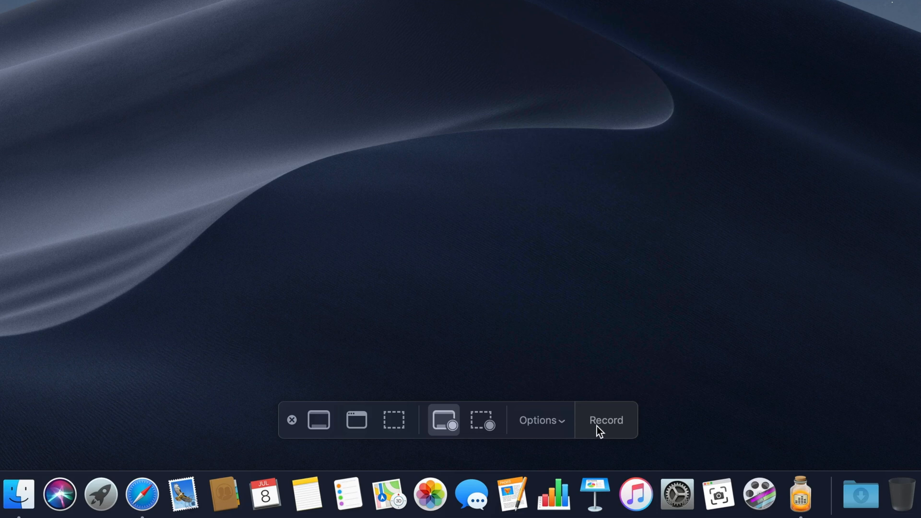
mouse_move(604, 432)
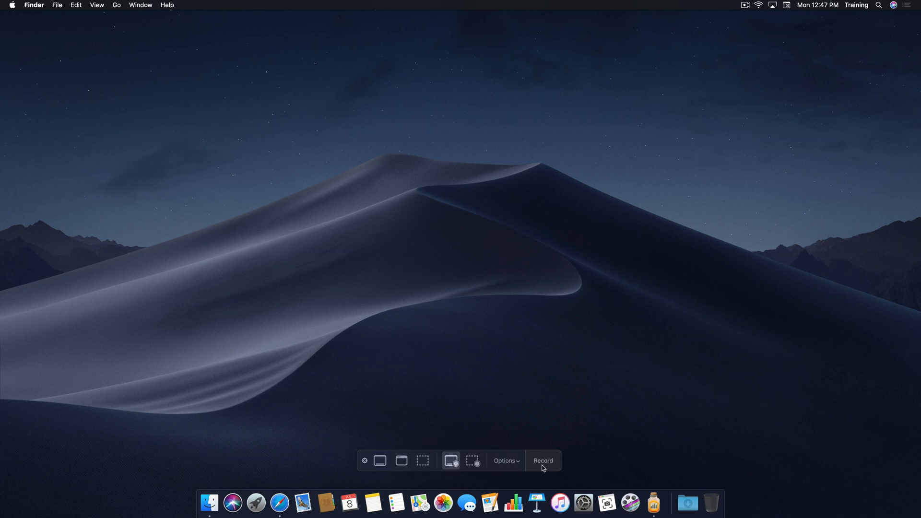
- Start the whole-screen recording and launch Calendar from the Dock
left_click(542, 460)
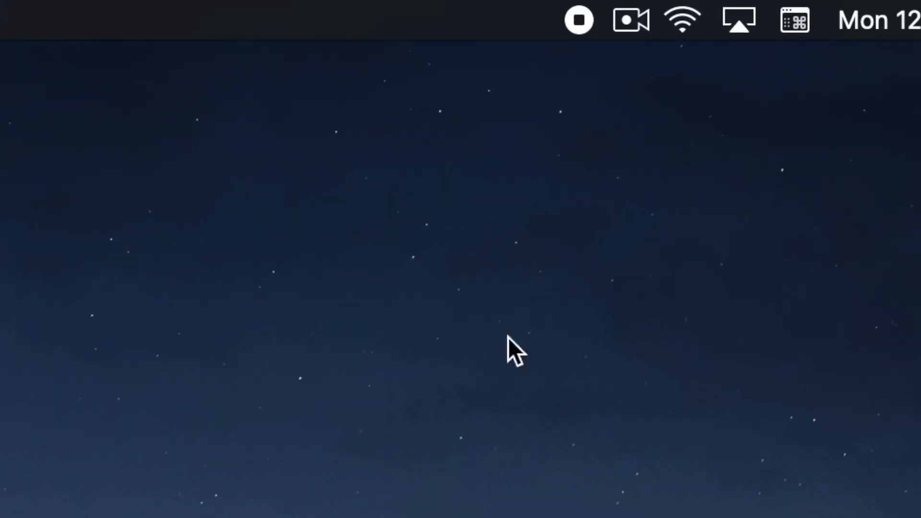
mouse_move(573, 85)
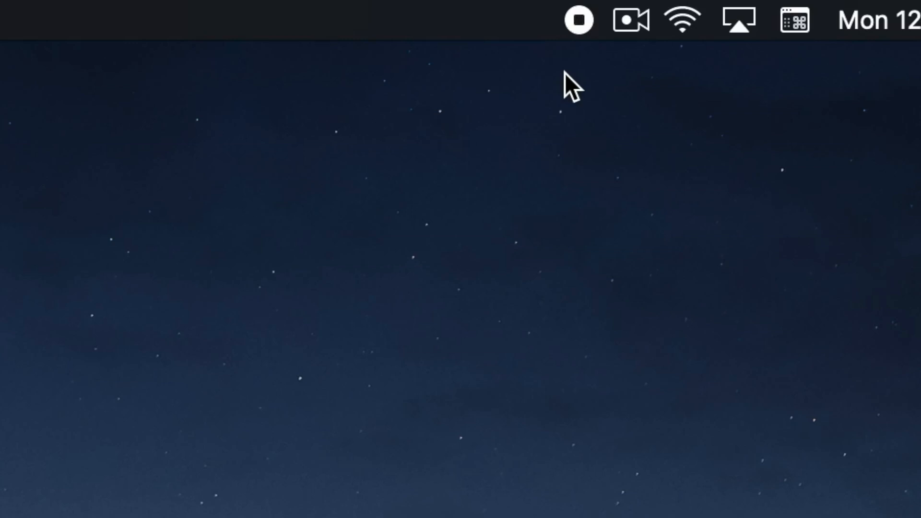
mouse_move(585, 80)
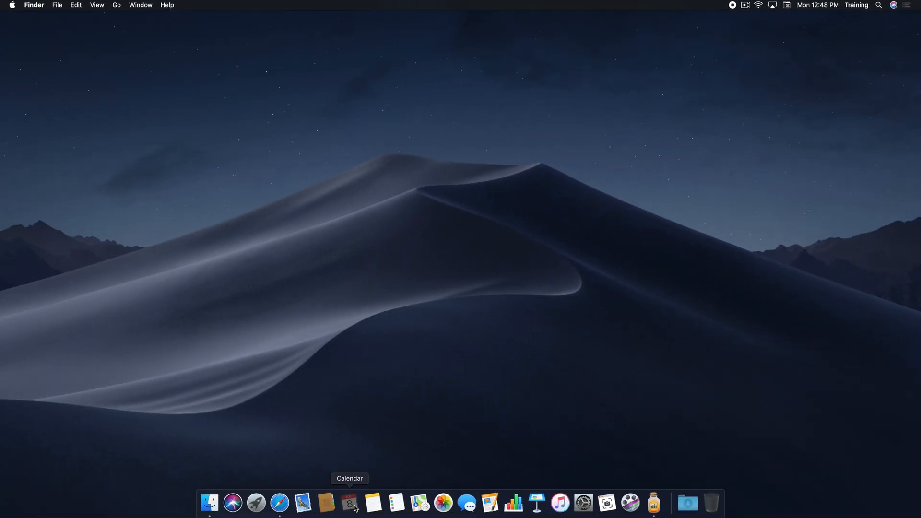
left_click(373, 503)
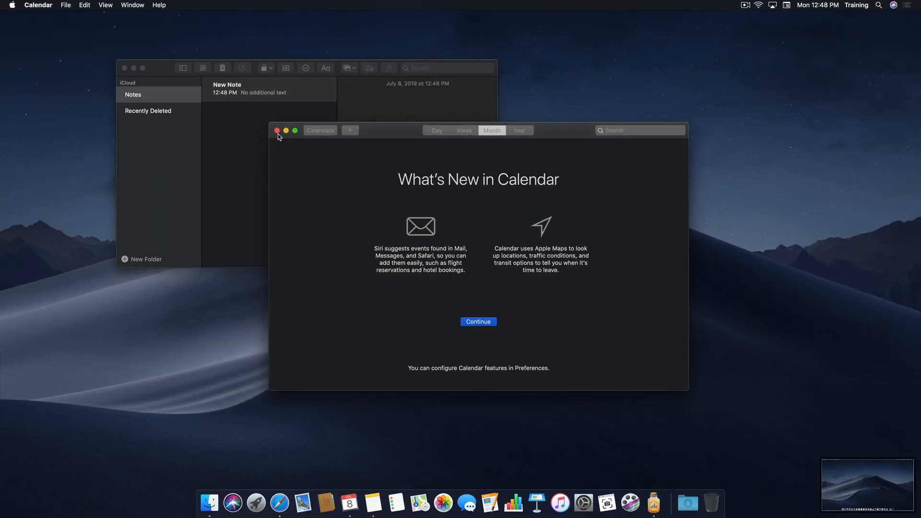
mouse_move(434, 278)
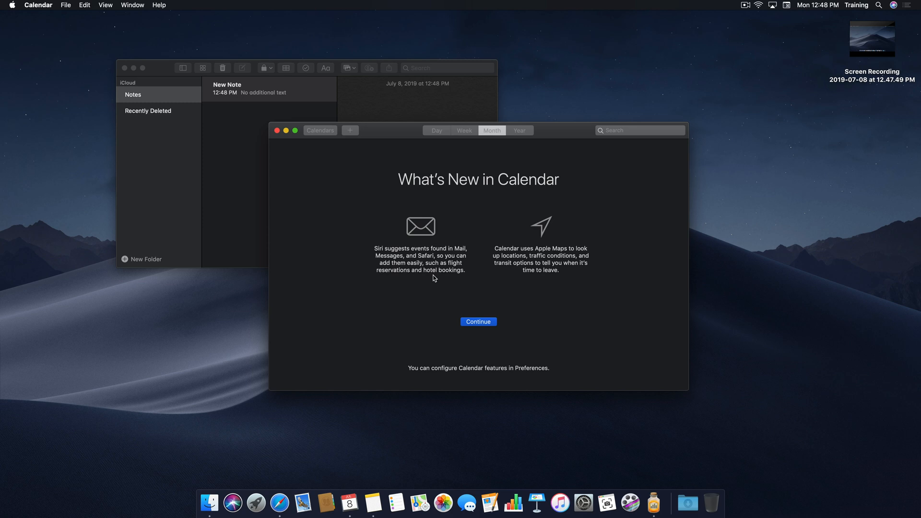
mouse_move(469, 297)
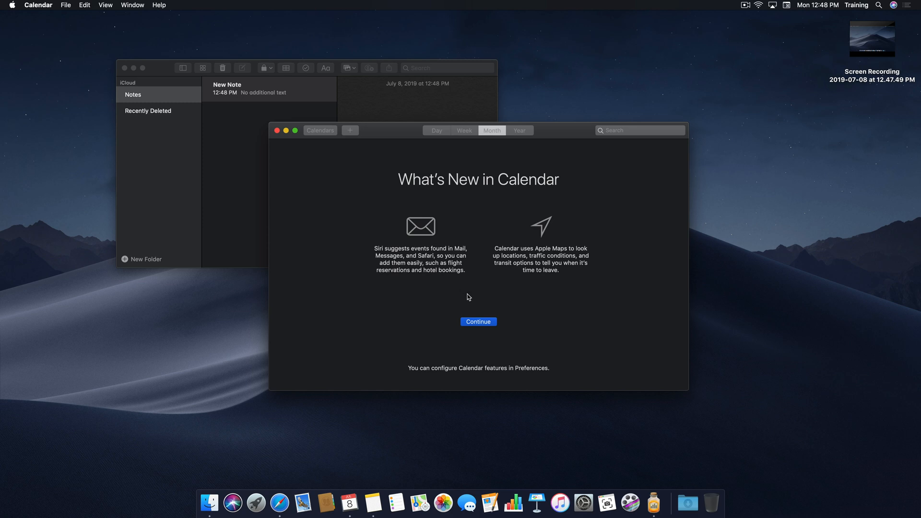
mouse_move(607, 503)
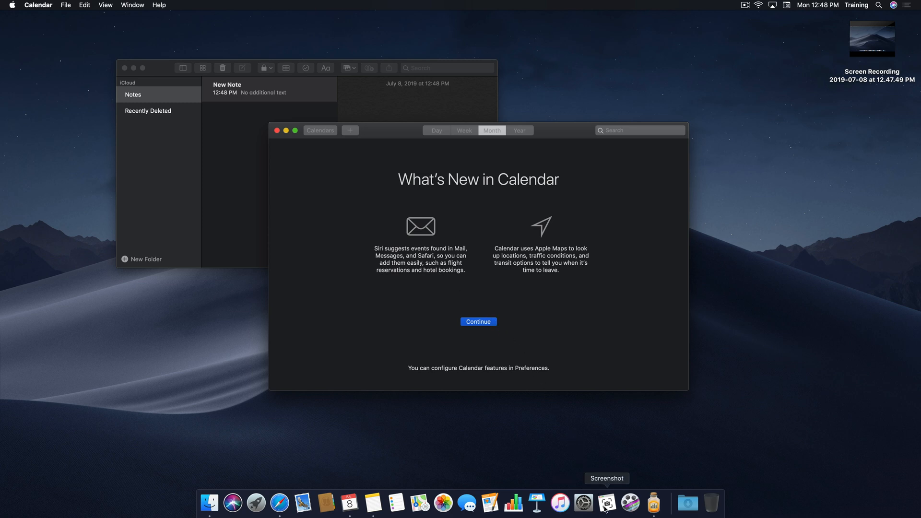
- Select Record Selected Portion and enlarge the frame around the Notes and Calendar windows
left_click(607, 503)
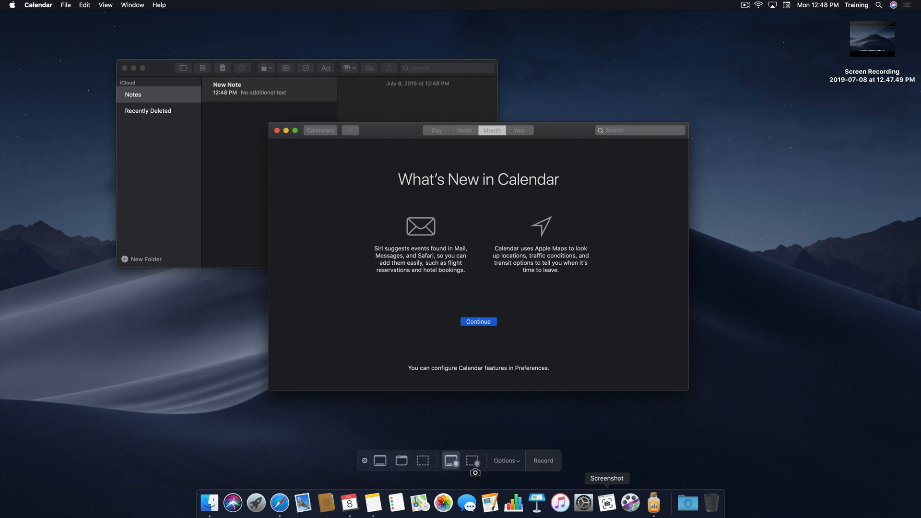
mouse_move(471, 461)
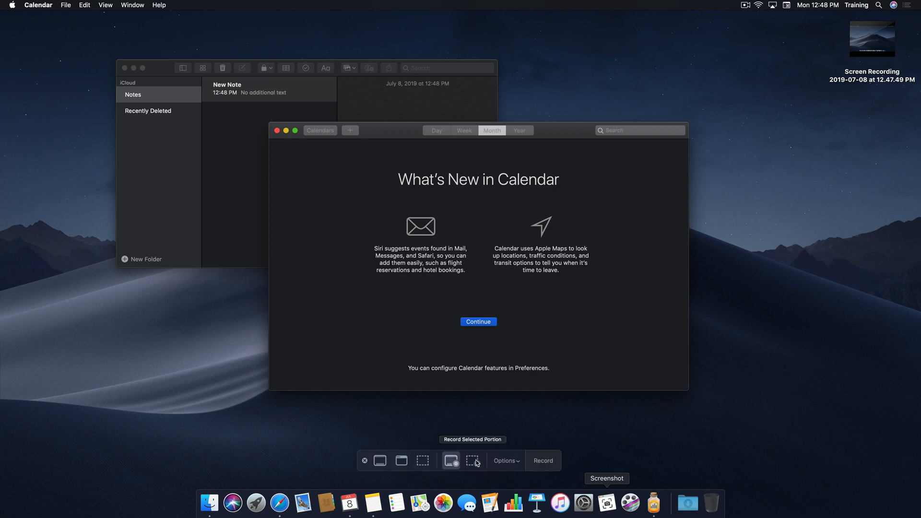
left_click(471, 460)
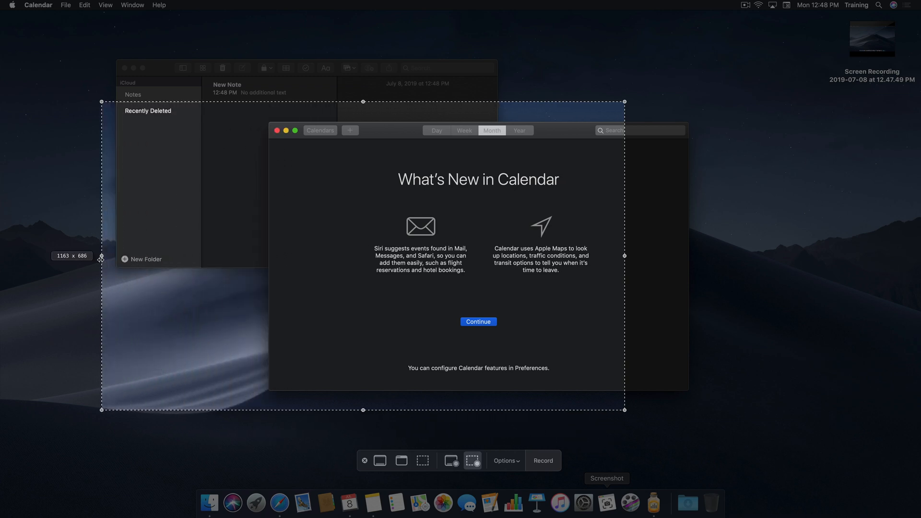
left_click_drag(363, 102, 363, 47)
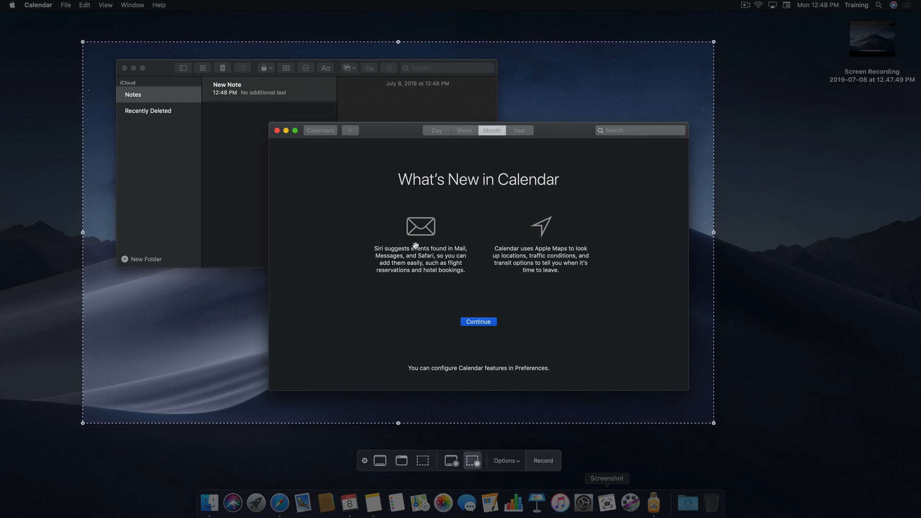
mouse_move(537, 378)
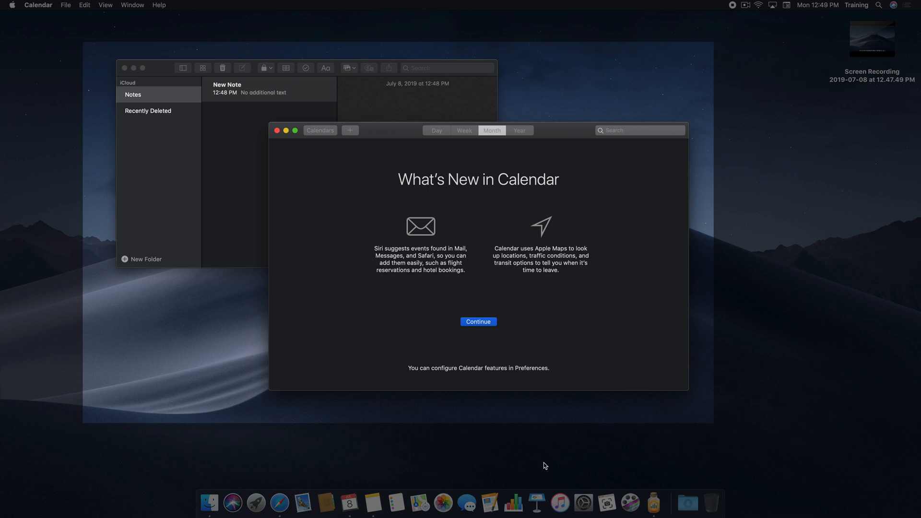
mouse_move(565, 427)
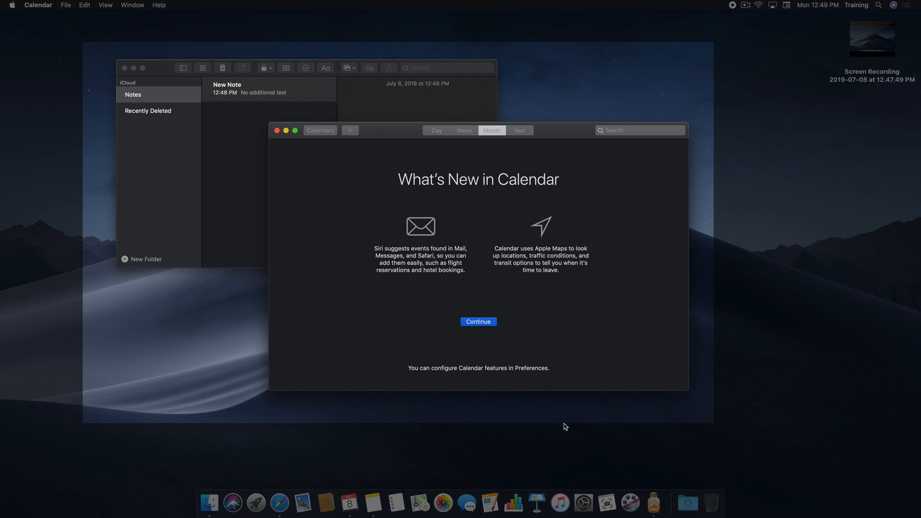
mouse_move(733, 8)
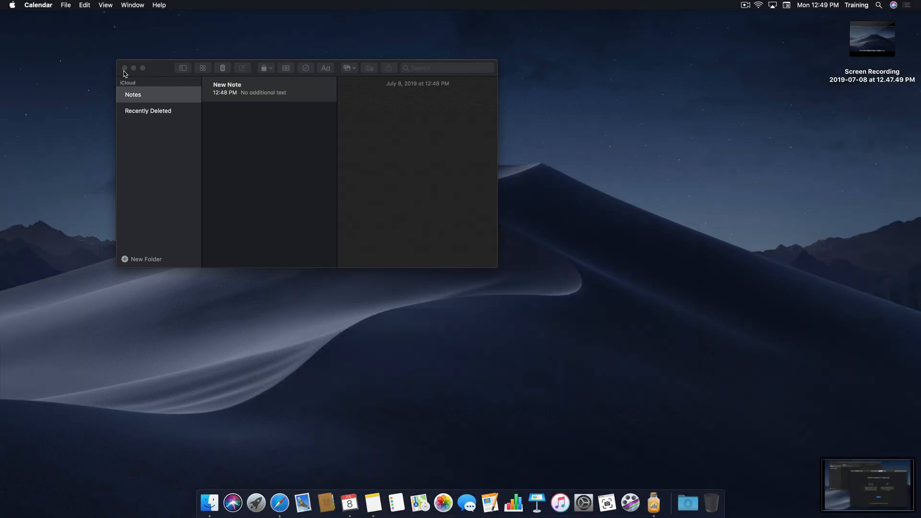
- Open the portion recording's thumbnail in preview and show its Share destinations
left_click(349, 502)
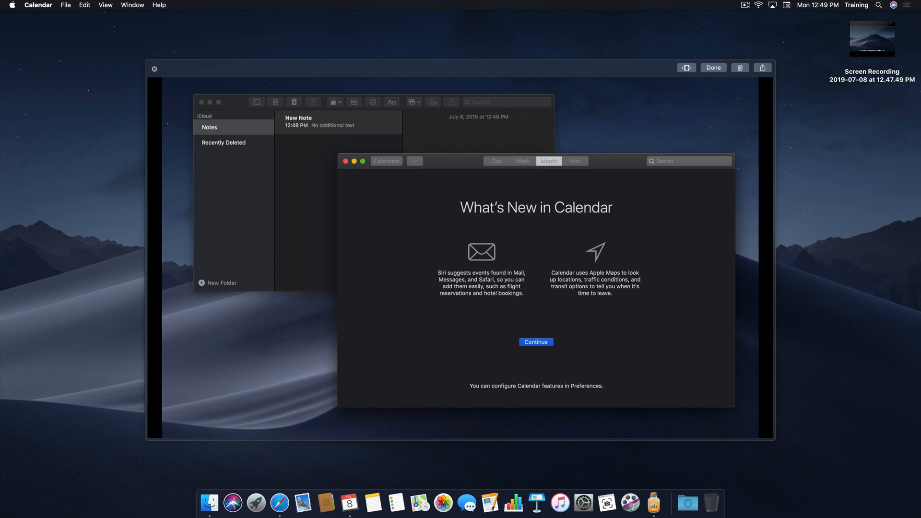
mouse_move(856, 452)
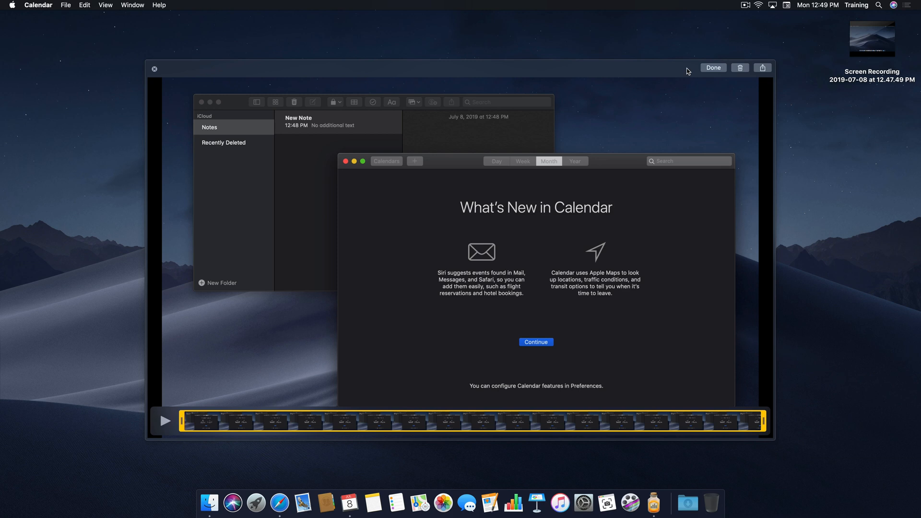
mouse_move(642, 104)
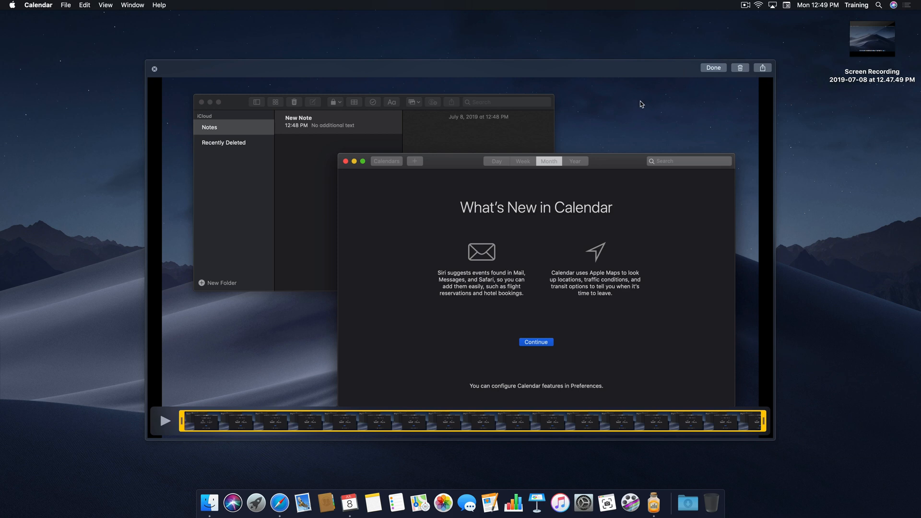
mouse_move(180, 421)
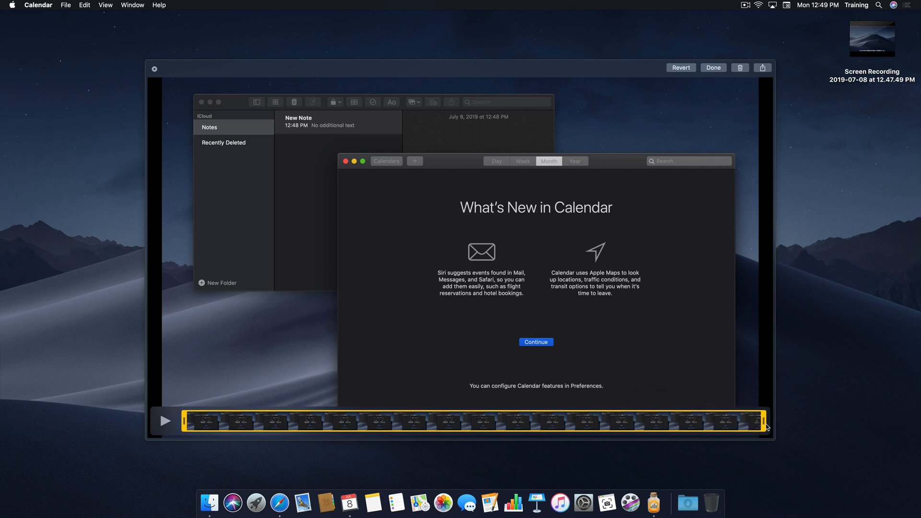
mouse_move(717, 108)
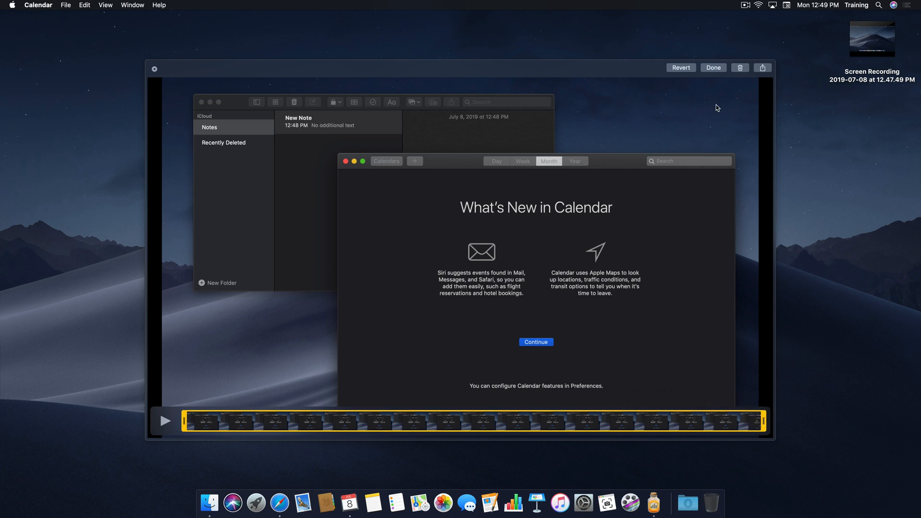
mouse_move(714, 76)
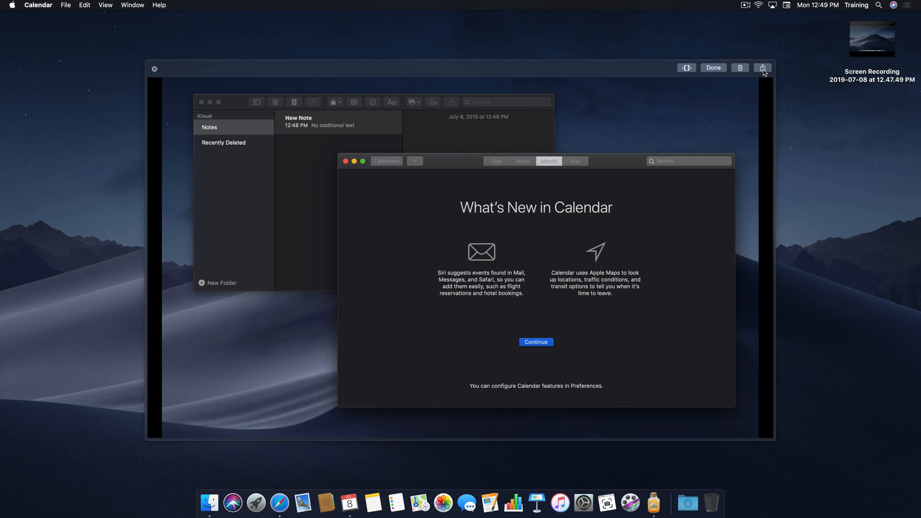
left_click(764, 68)
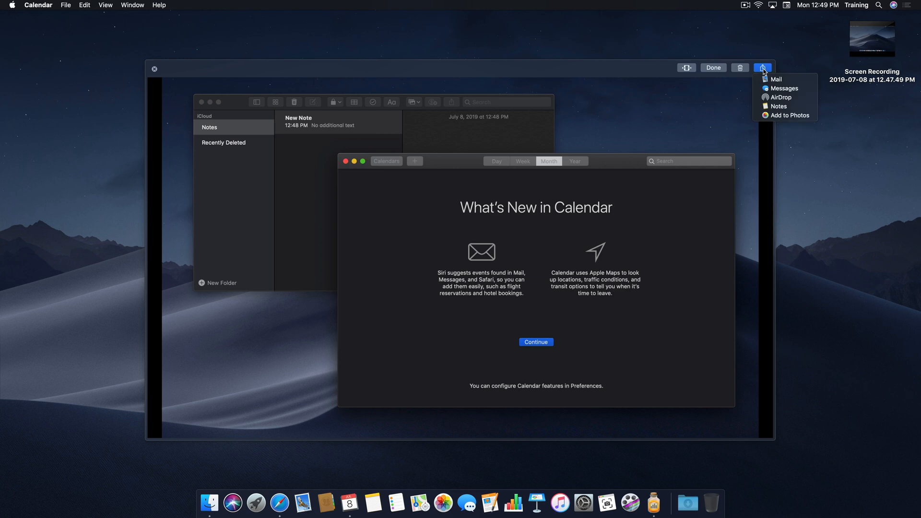